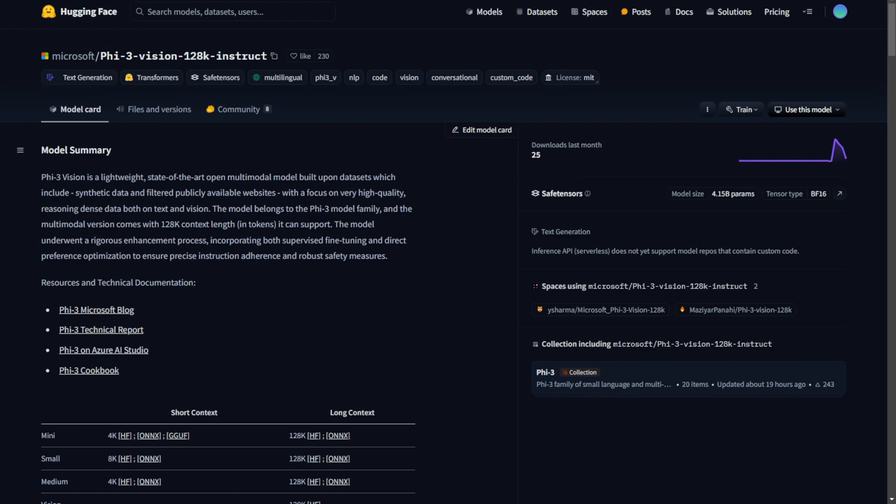
Scroll down the Phi-3-vision-128k-instruct model card toward the Microsoft blog link
{"action": "scroll", "scroll_direction": "down", "scroll_amount": 3}
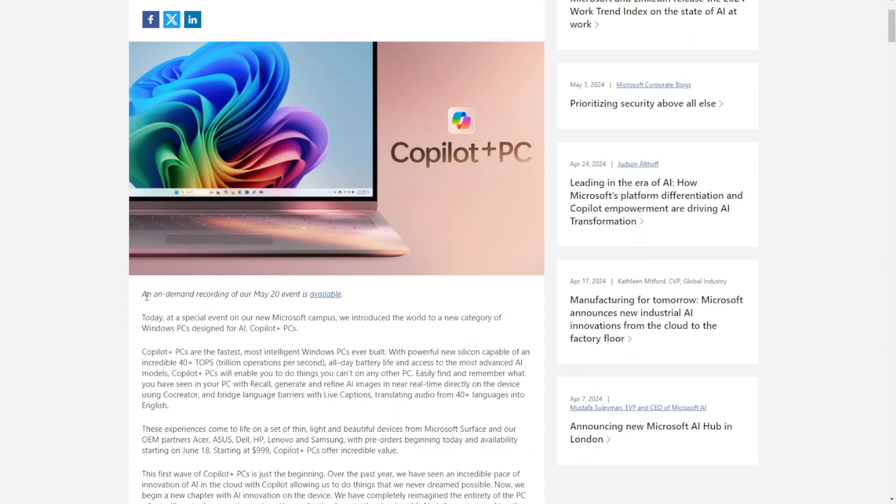
Read down to 'The fastest, most secure Windows PCs ever built', highlighting PowerPoint in the apps list
{"action": "scroll", "scroll_direction": "up", "scroll_amount": 3}
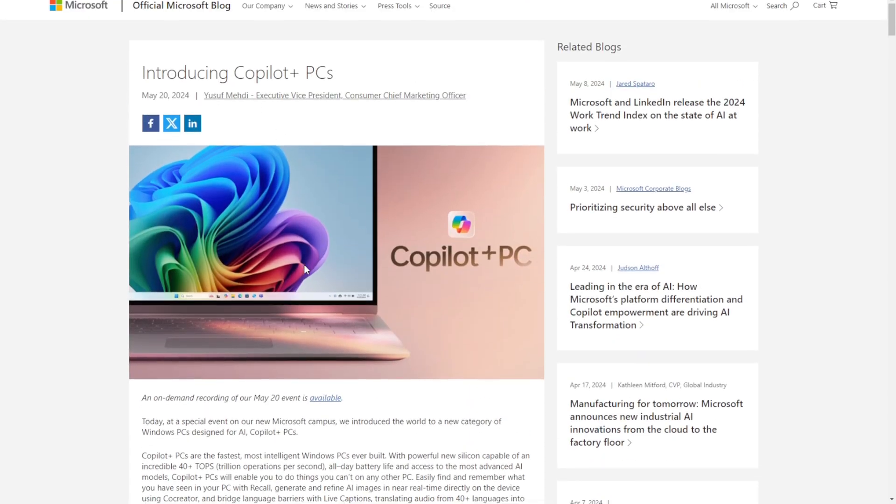
{"action": "scroll", "scroll_direction": "down", "scroll_amount": 3}
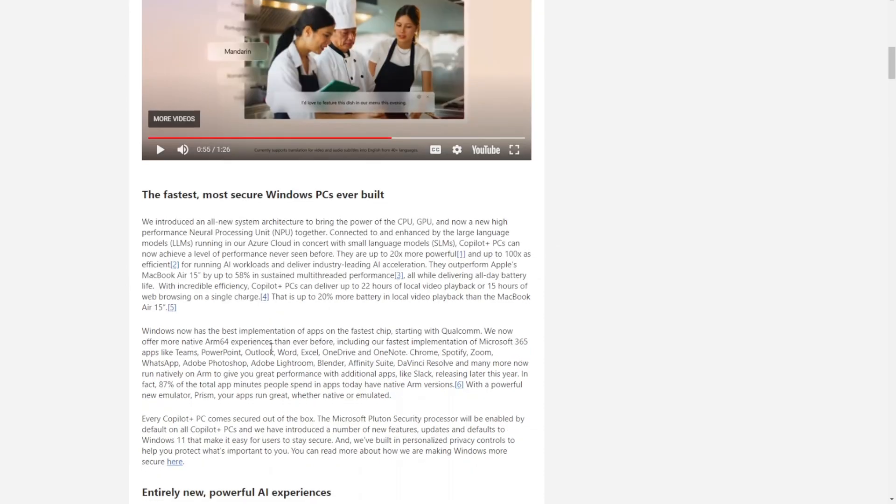
{"action": "scroll", "scroll_direction": "down", "scroll_amount": 3}
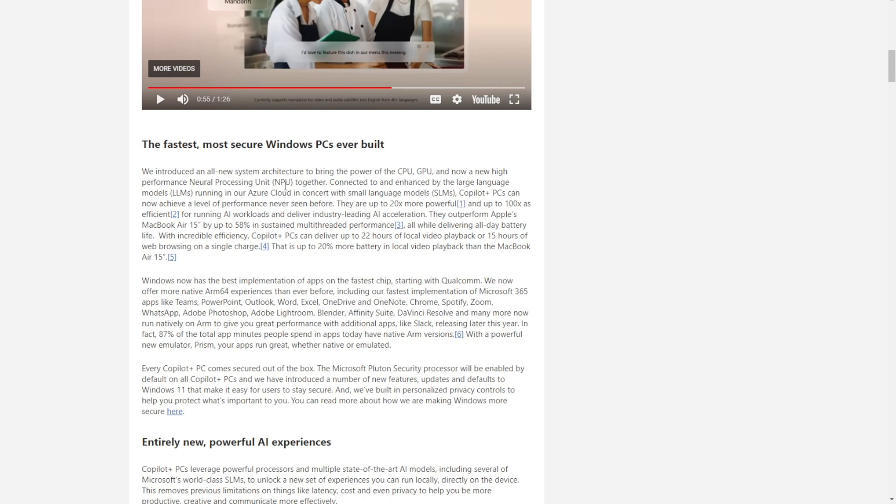
{"action": "mouse_move", "coordinate": [370, 189]}
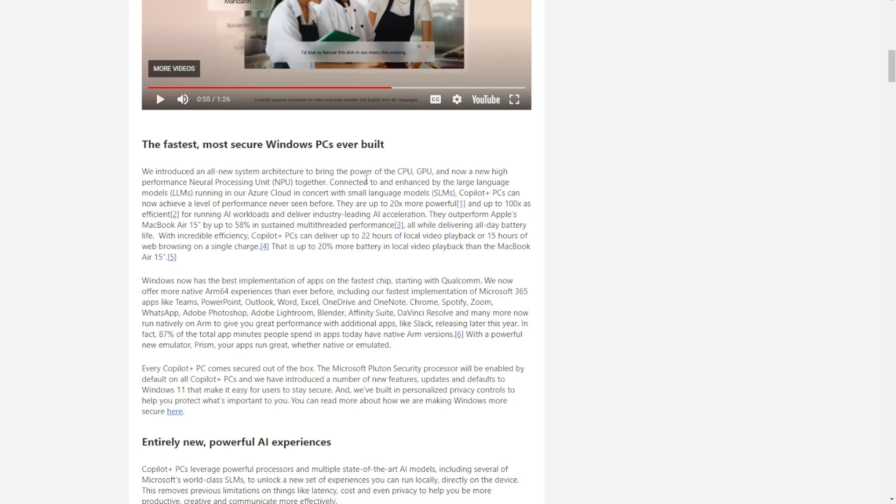
{"action": "scroll", "scroll_direction": "down", "scroll_amount": 3}
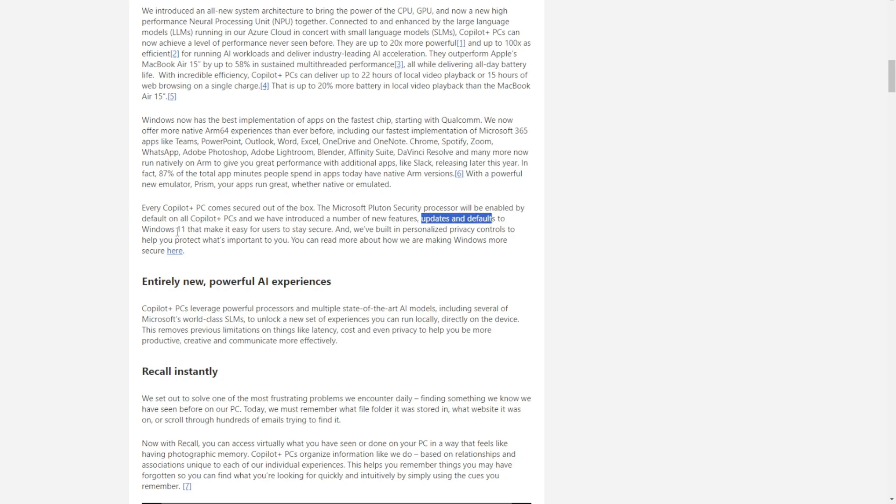
{"action": "left_click", "coordinate": [278, 233]}
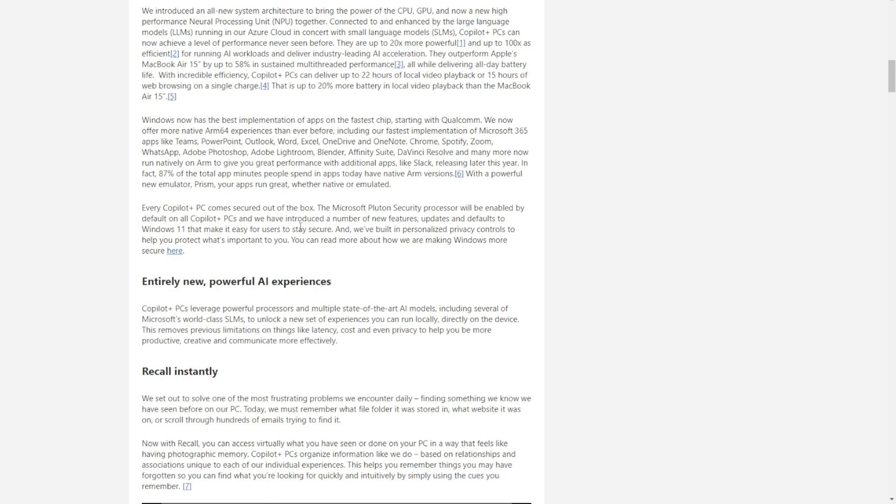
{"action": "scroll", "scroll_direction": "up", "scroll_amount": 3}
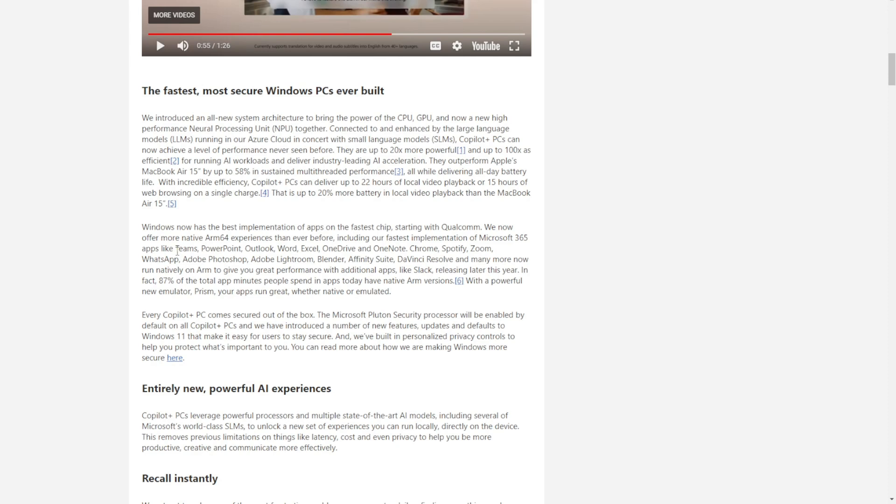
{"action": "mouse_move", "coordinate": [178, 250]}
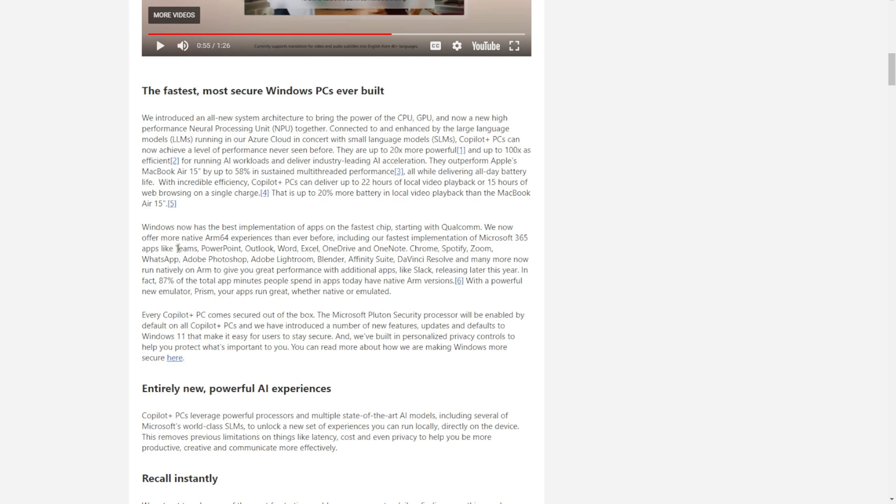
{"action": "mouse_move", "coordinate": [209, 249]}
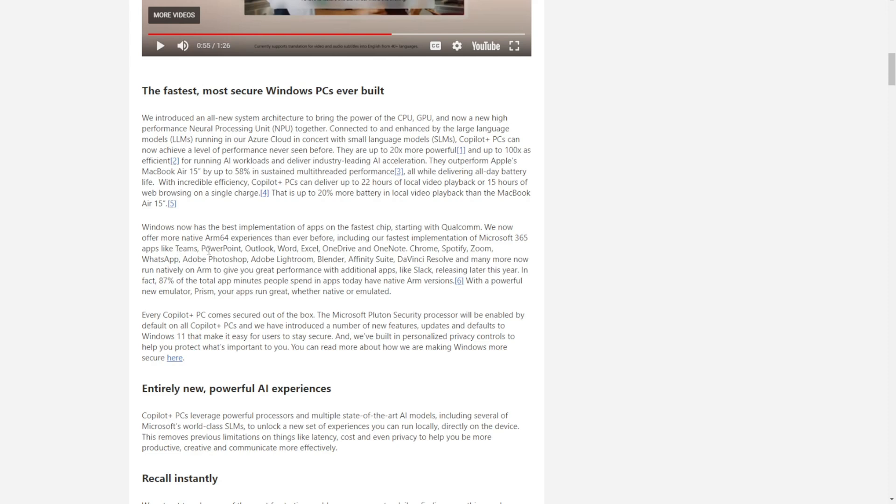
{"action": "double_click", "coordinate": [220, 248]}
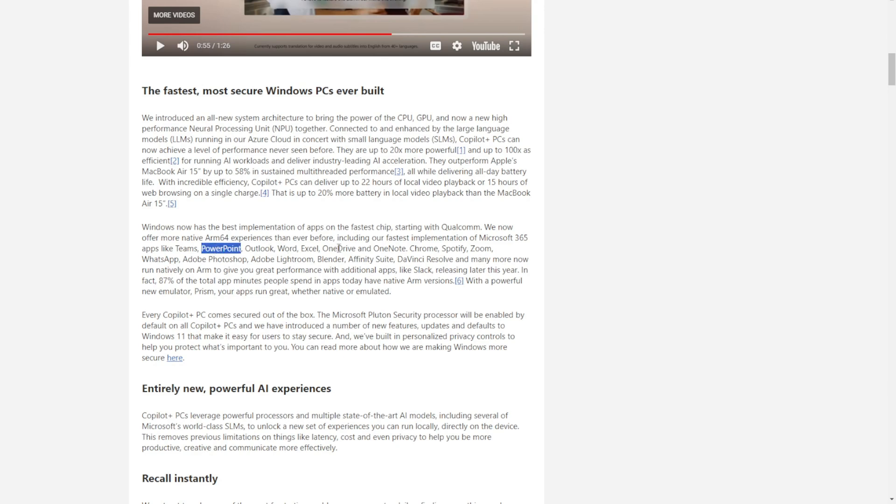
{"action": "mouse_move", "coordinate": [451, 265]}
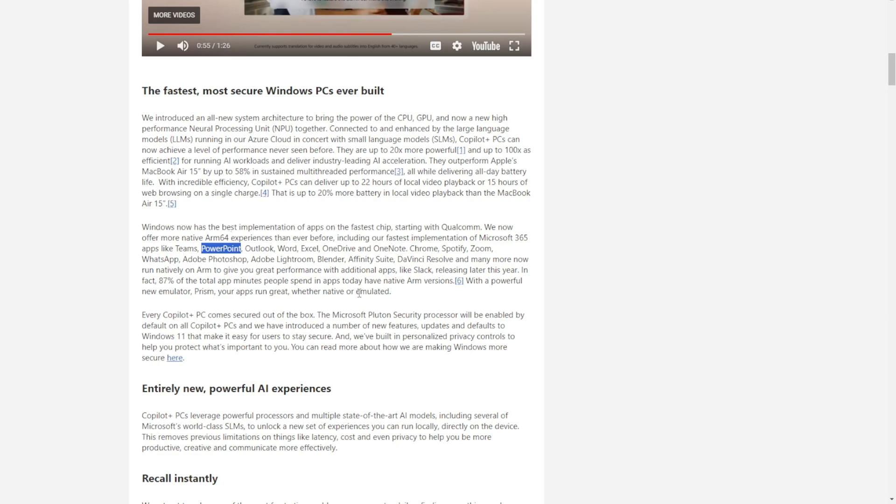
Scroll past the Cocreator video, Adobe, DaVinci Resolve Studio and CapCut screenshots to Cephable
{"action": "scroll", "scroll_direction": "down", "scroll_amount": 3}
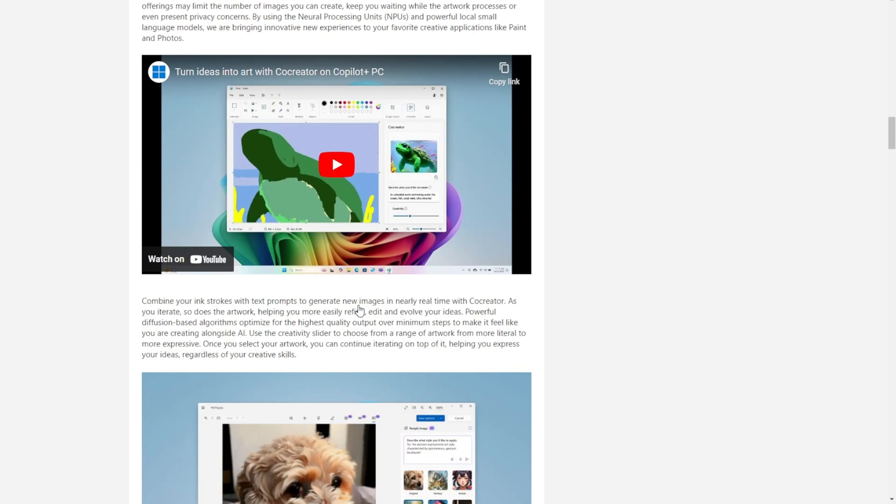
{"action": "scroll", "scroll_direction": "down", "scroll_amount": 3}
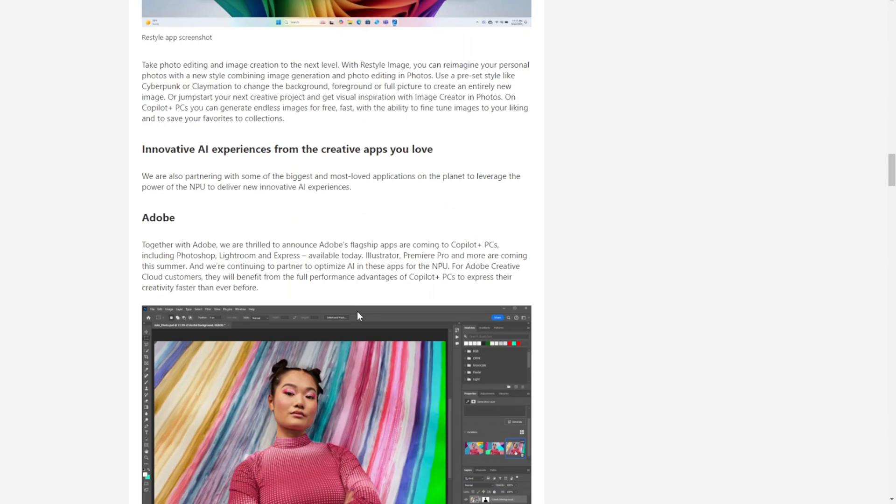
{"action": "scroll", "scroll_direction": "down", "scroll_amount": 3}
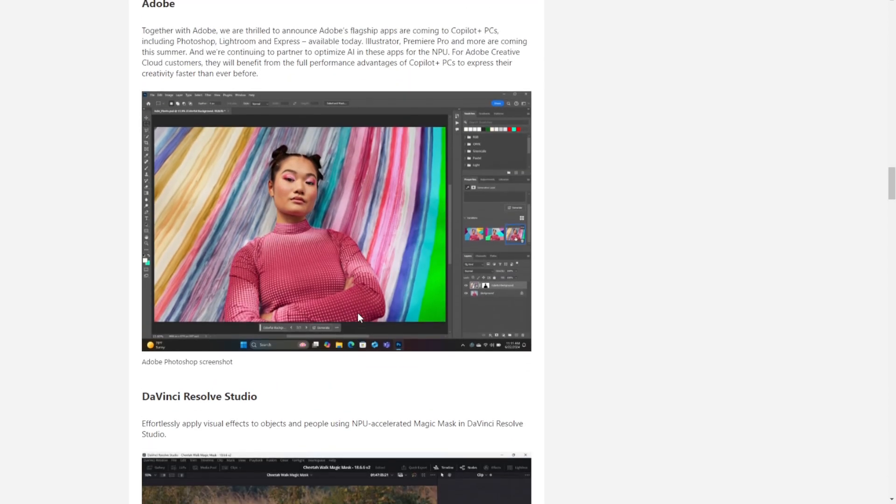
{"action": "scroll", "scroll_direction": "down", "scroll_amount": 3}
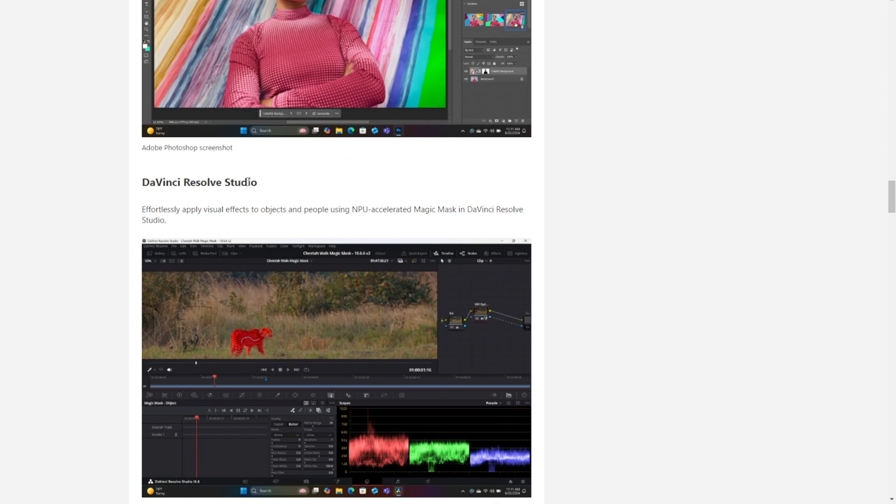
{"action": "scroll", "scroll_direction": "down", "scroll_amount": 3}
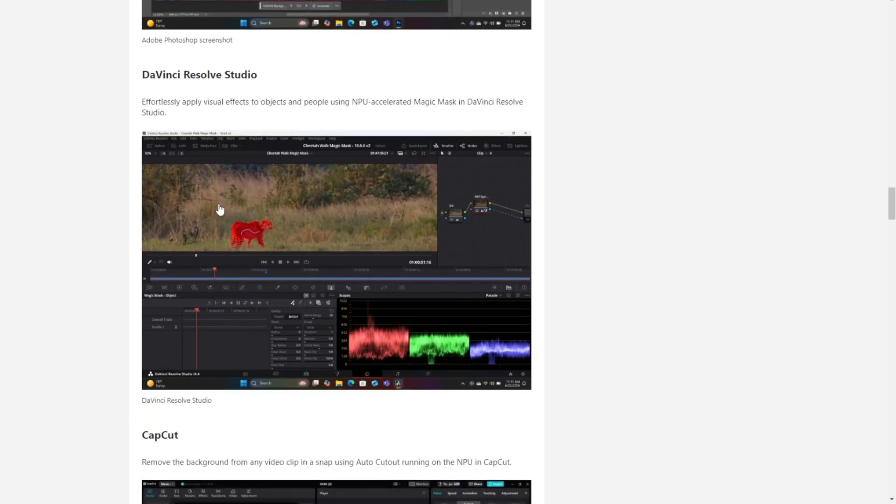
{"action": "scroll", "scroll_direction": "down", "scroll_amount": 3}
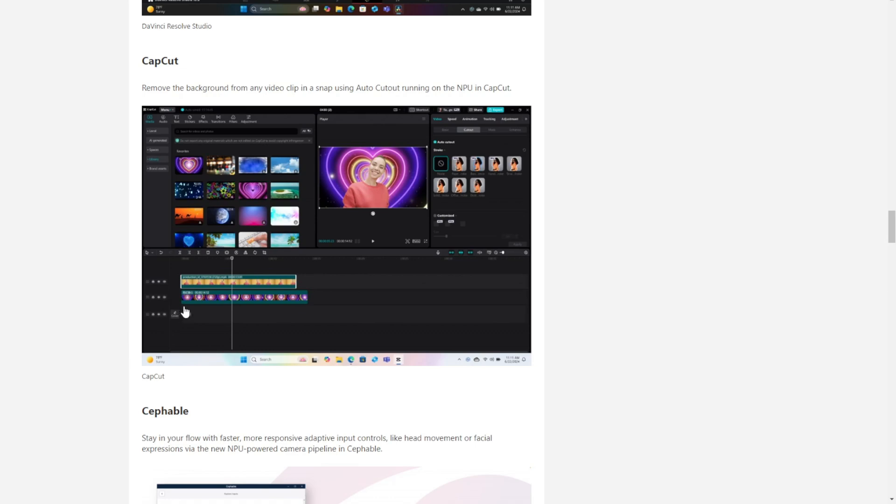
{"action": "scroll", "scroll_direction": "down", "scroll_amount": 3}
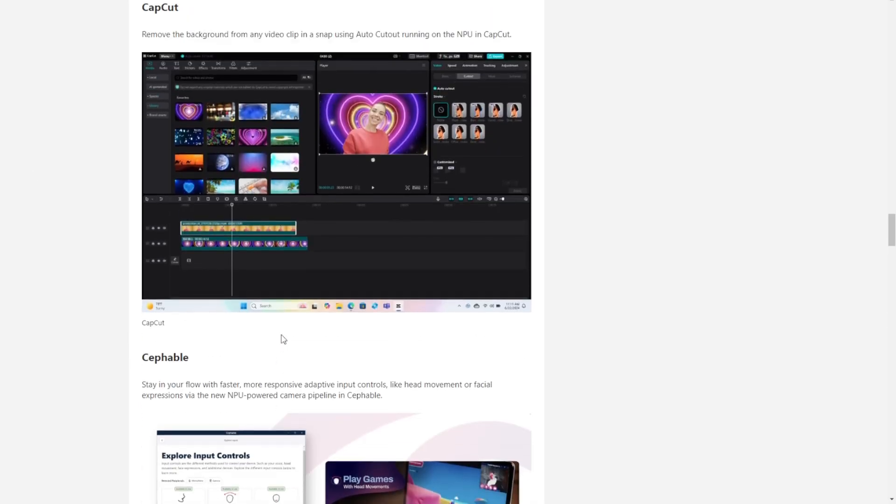
{"action": "scroll", "scroll_direction": "down", "scroll_amount": 3}
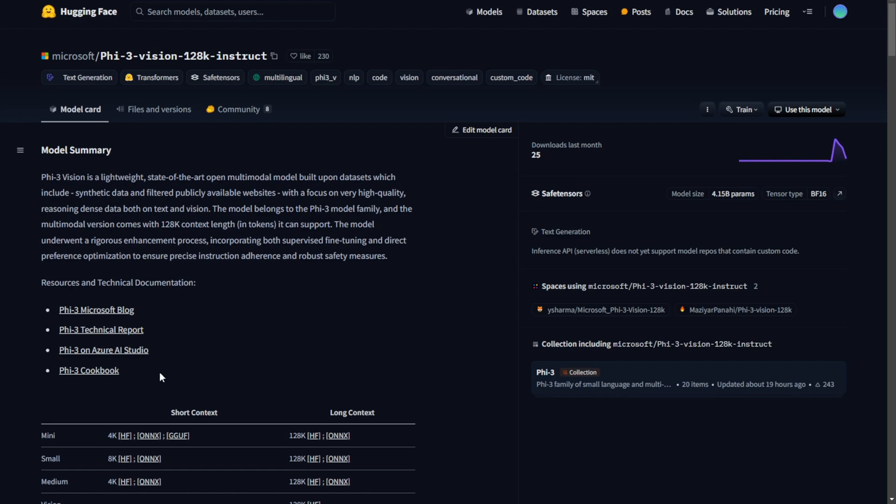
{"action": "mouse_move", "coordinate": [302, 288]}
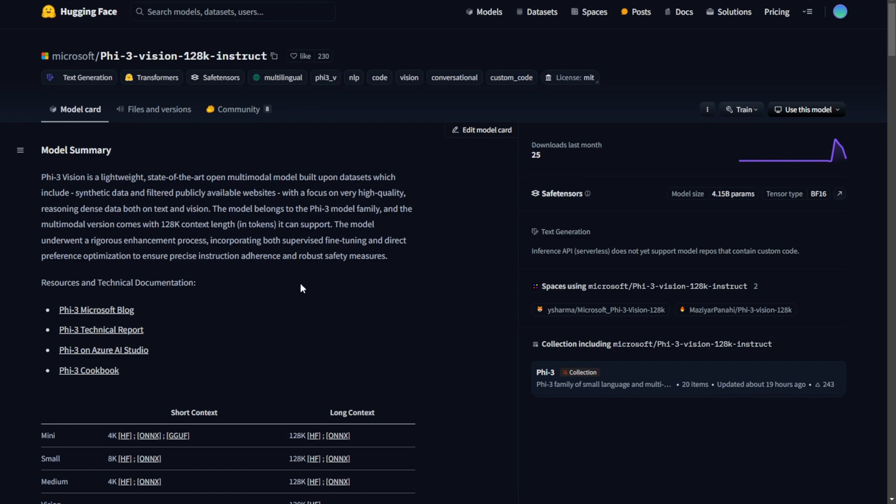
{"action": "mouse_move", "coordinate": [668, 353]}
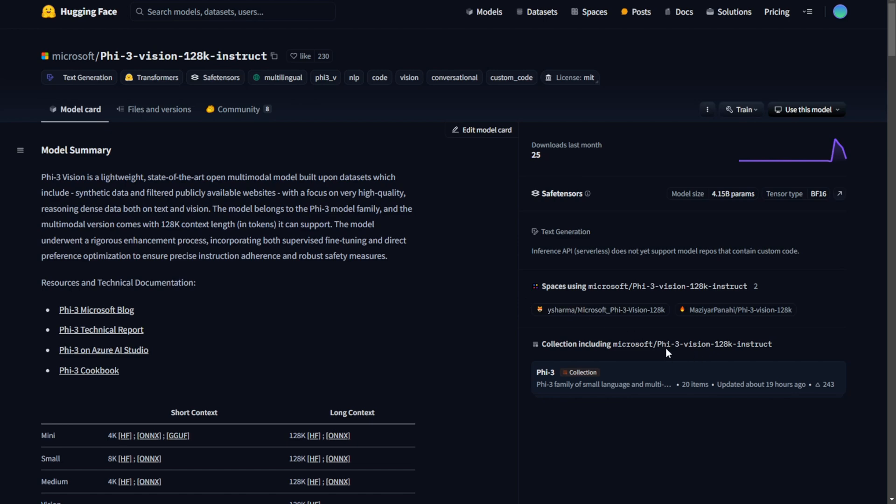
{"action": "mouse_move", "coordinate": [671, 348]}
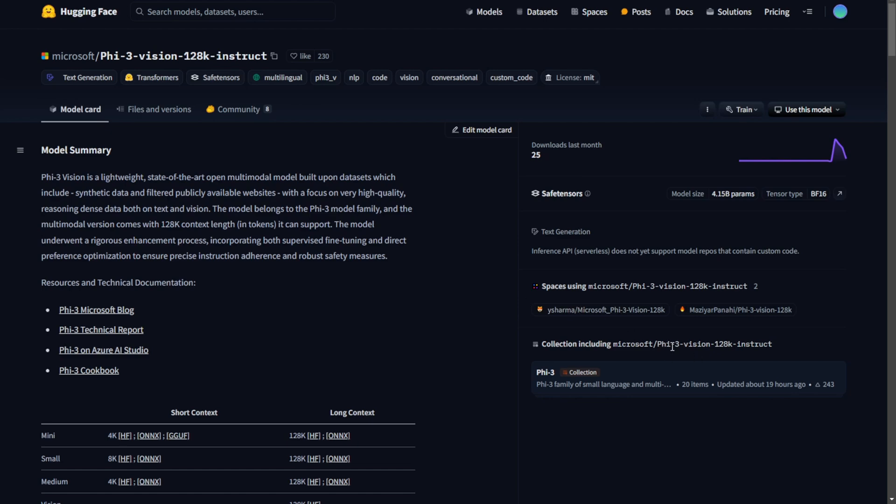
{"action": "mouse_move", "coordinate": [739, 354]}
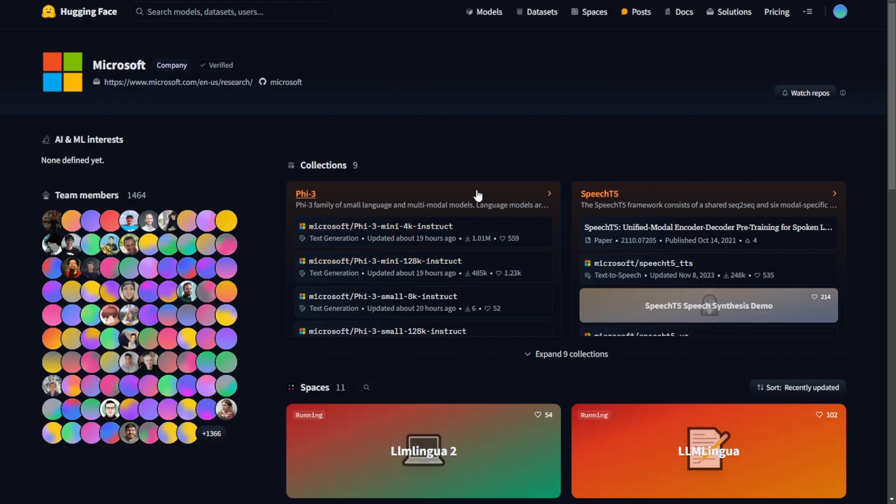
Scroll Microsoft's organisation page past Collections and Spaces to its 307 models
{"action": "scroll", "scroll_direction": "down", "scroll_amount": 3}
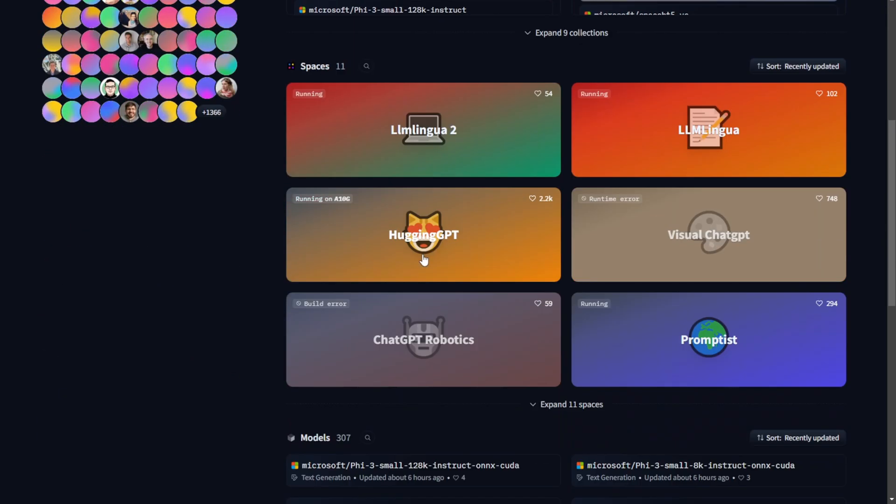
{"action": "scroll", "scroll_direction": "down", "scroll_amount": 3}
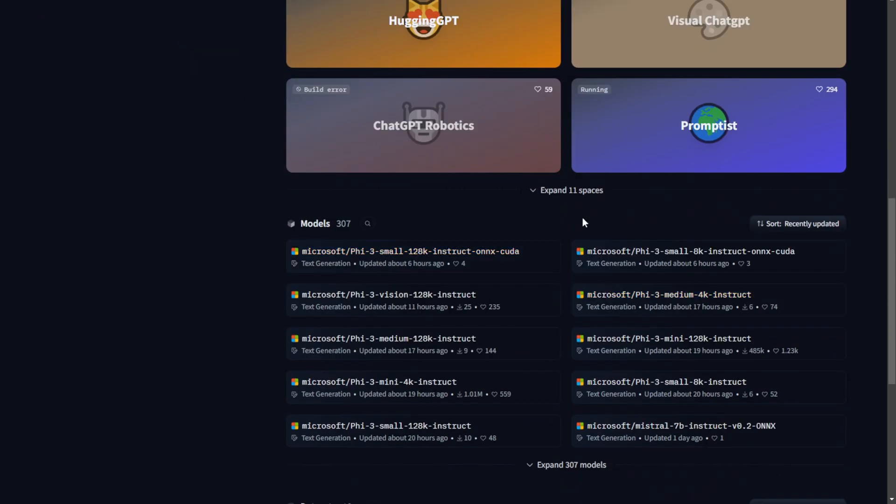
{"action": "scroll", "scroll_direction": "down", "scroll_amount": 3}
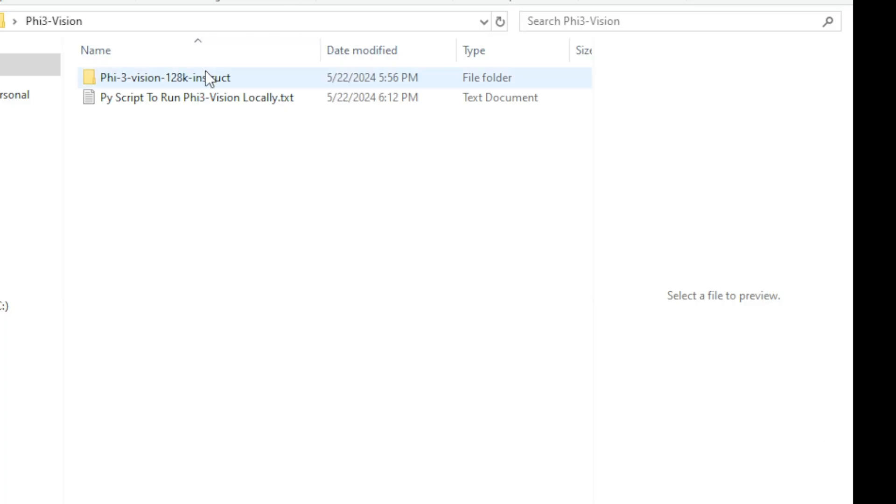
{"action": "double_click", "coordinate": [169, 77]}
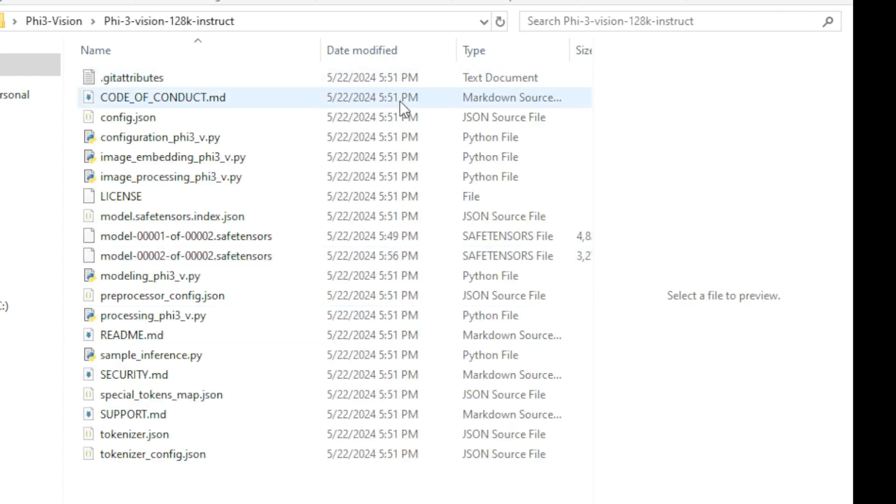
{"action": "left_click", "coordinate": [179, 237]}
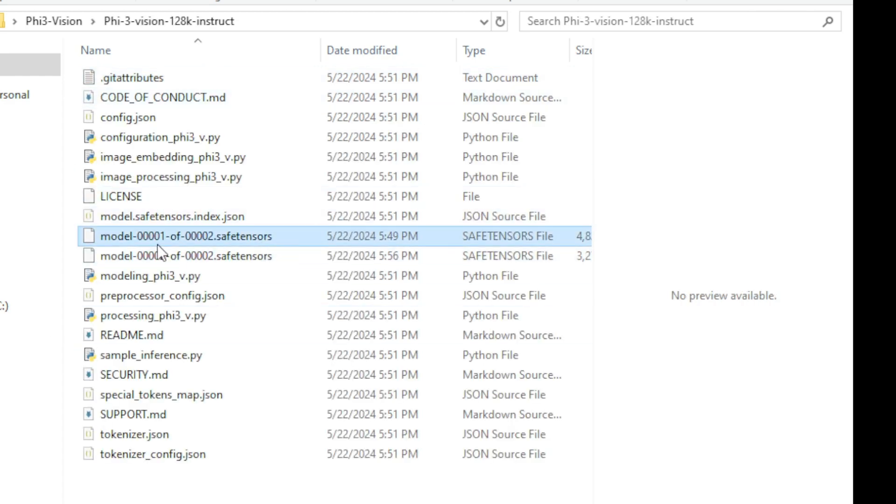
{"action": "left_click", "coordinate": [175, 256]}
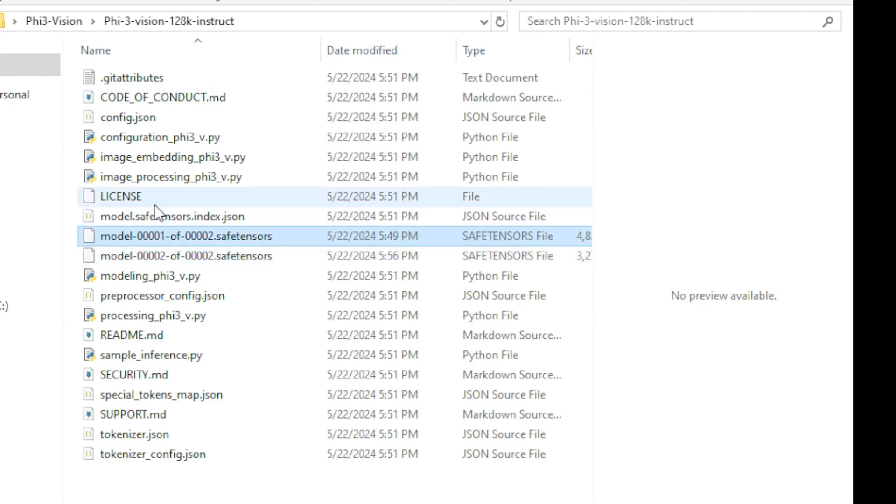
{"action": "left_click", "coordinate": [135, 434]}
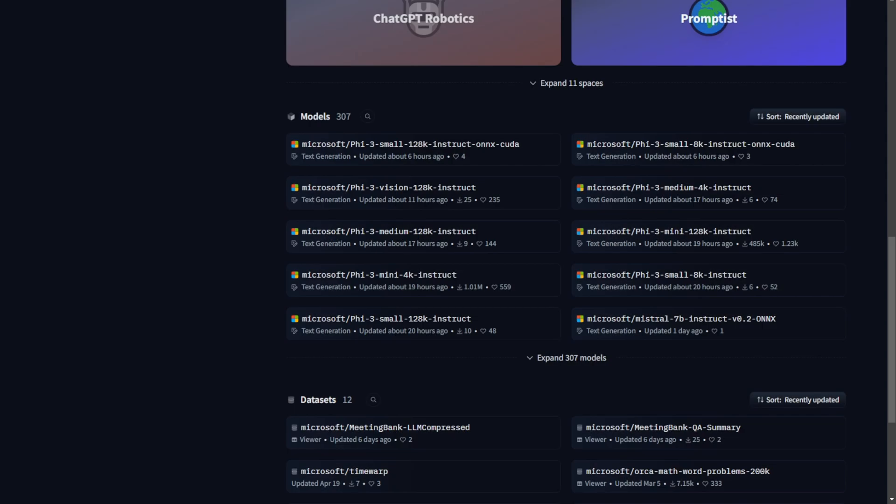
Open microsoft/Phi-3-vision-128k-instruct from the Models list and show its Files and versions
{"action": "left_click", "coordinate": [386, 188]}
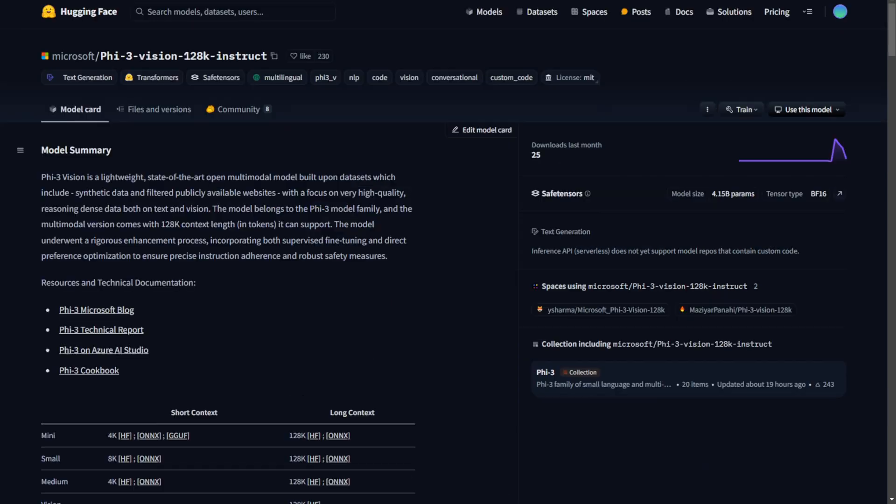
{"action": "left_click", "coordinate": [160, 109]}
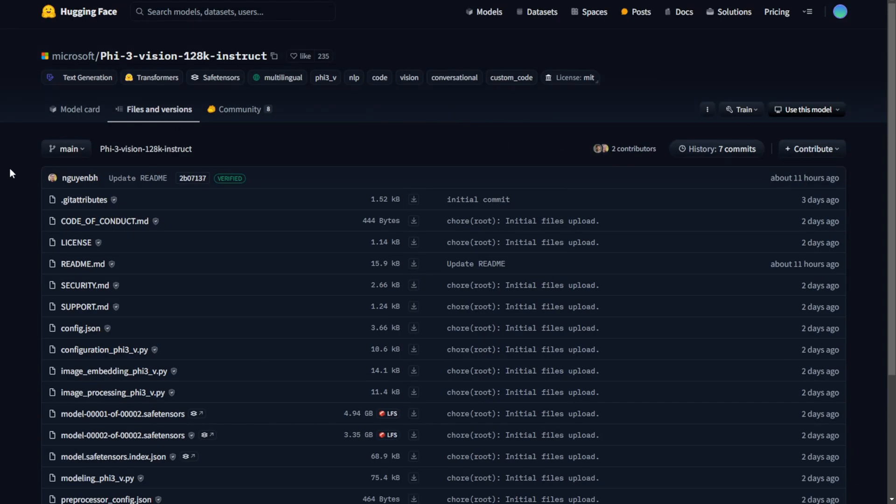
{"action": "mouse_move", "coordinate": [250, 308]}
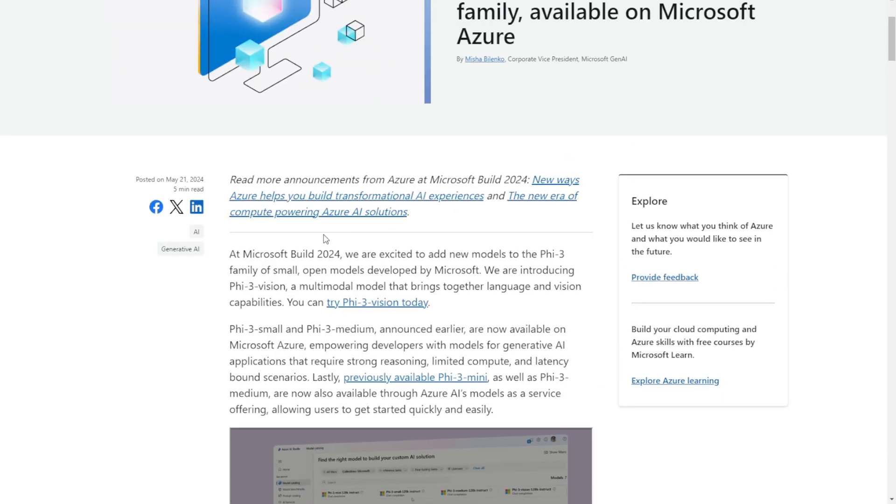
{"action": "mouse_move", "coordinate": [376, 320]}
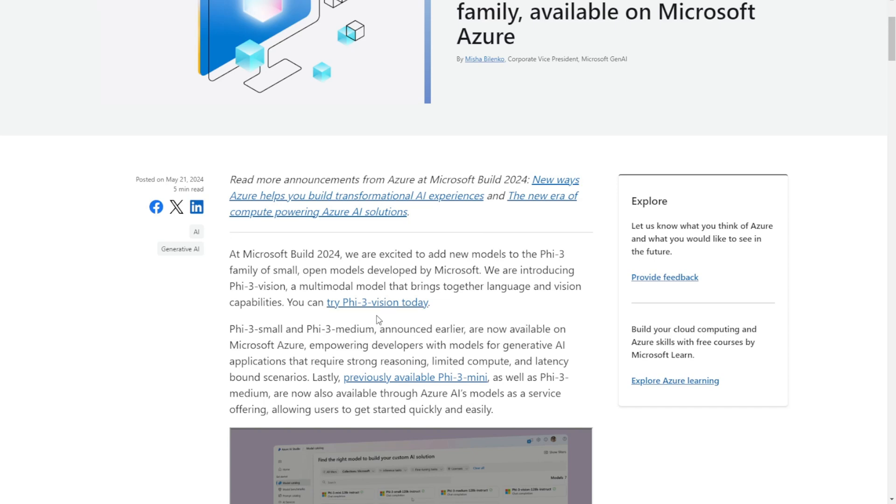
{"action": "mouse_move", "coordinate": [385, 317]}
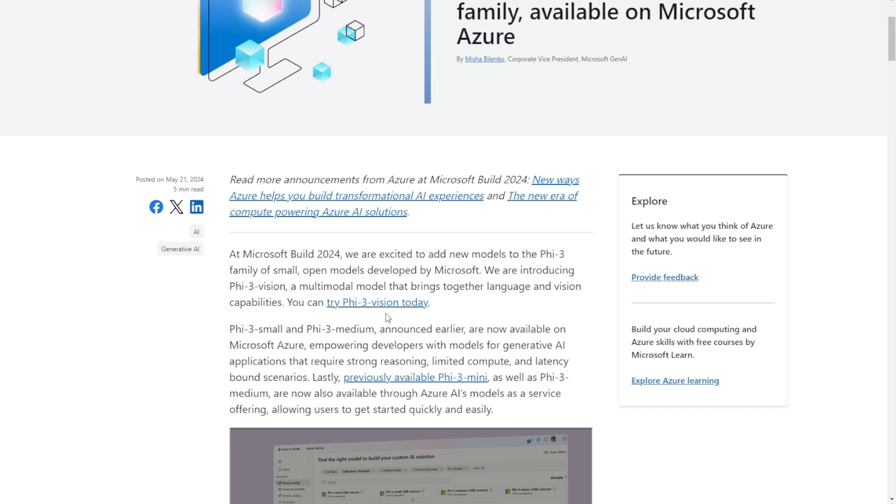
{"action": "scroll", "scroll_direction": "down", "scroll_amount": 3}
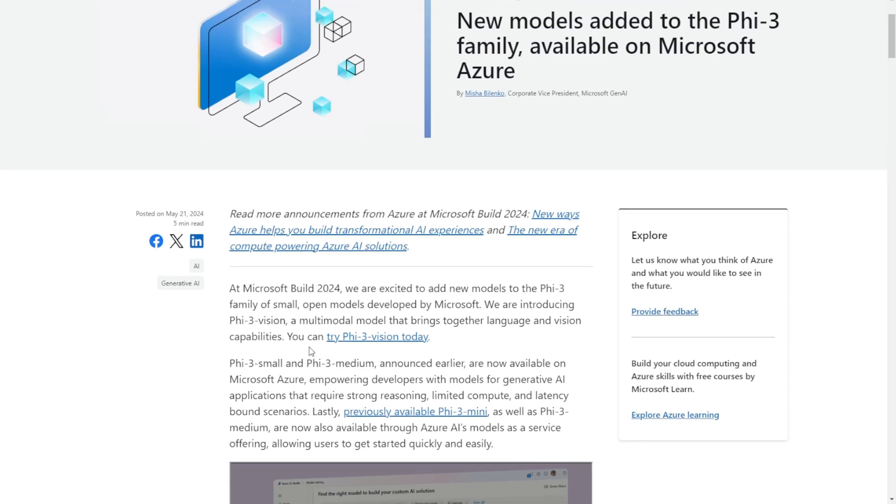
{"action": "scroll", "scroll_direction": "down", "scroll_amount": 3}
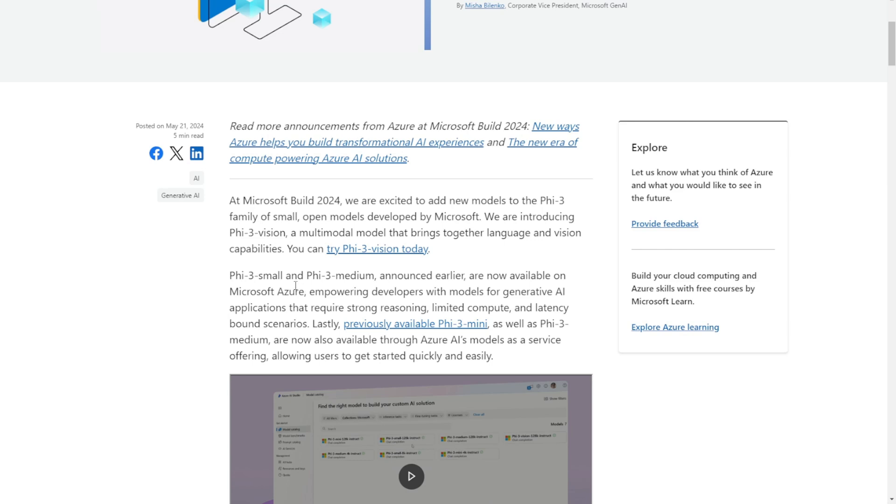
{"action": "scroll", "scroll_direction": "down", "scroll_amount": 3}
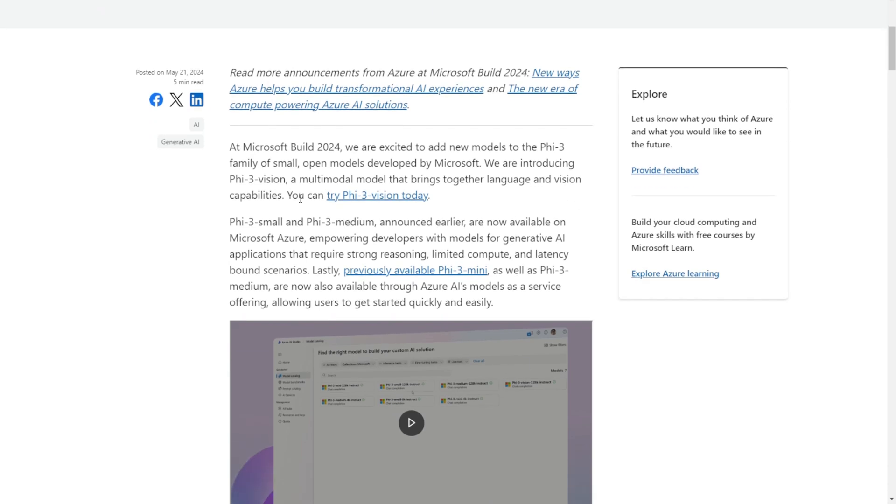
{"action": "mouse_move", "coordinate": [340, 317]}
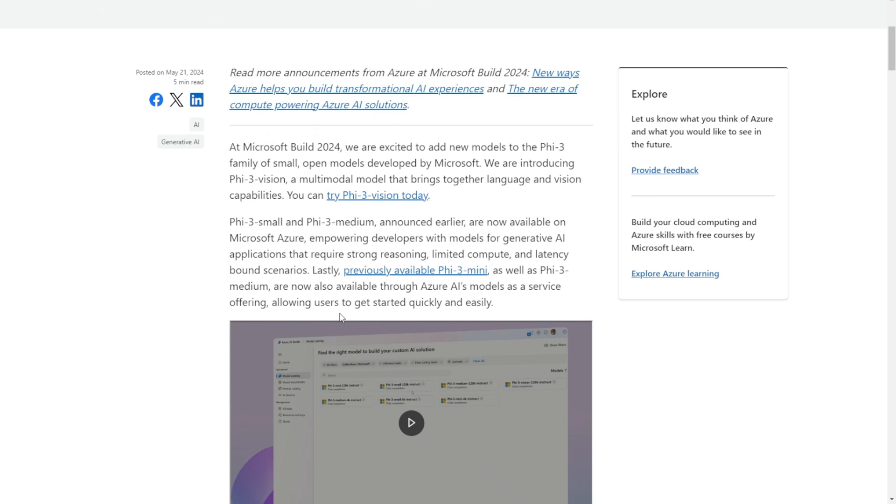
{"action": "mouse_move", "coordinate": [360, 325]}
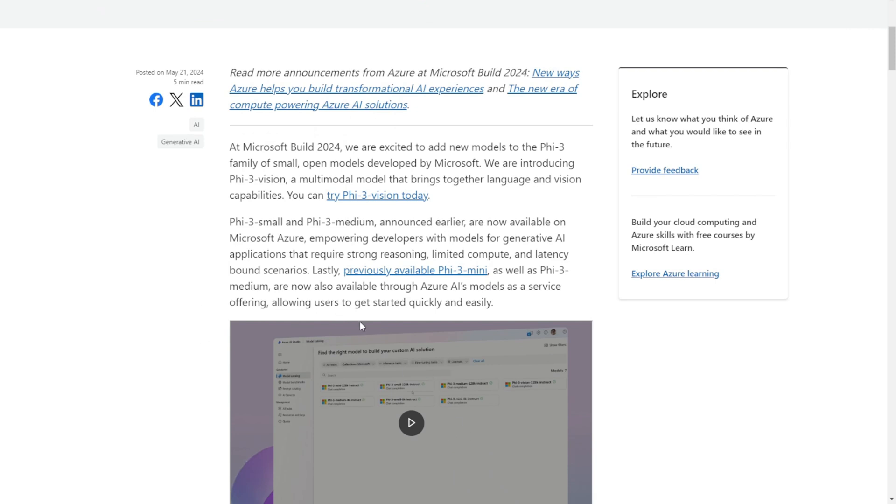
{"action": "scroll", "scroll_direction": "down", "scroll_amount": 3}
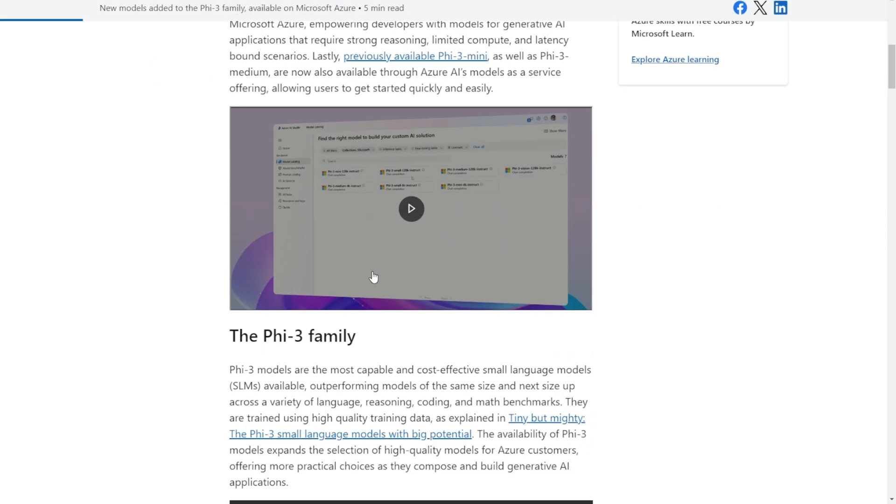
{"action": "mouse_move", "coordinate": [376, 271]}
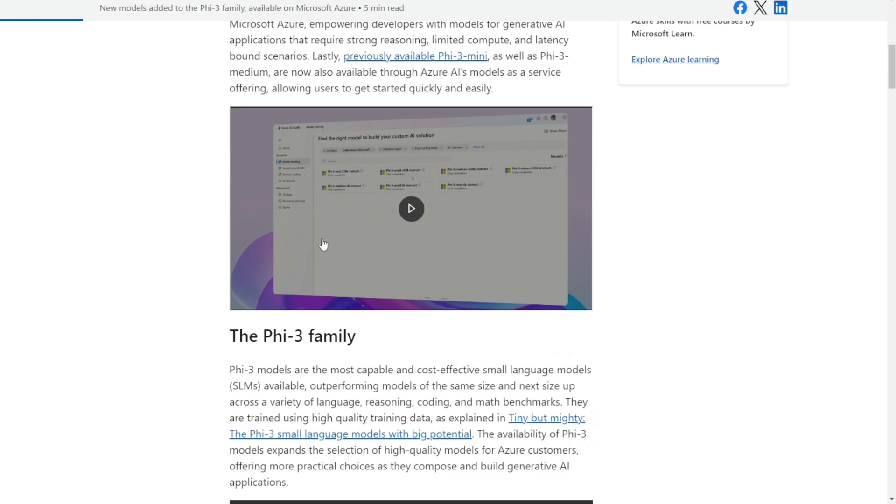
{"action": "scroll", "scroll_direction": "down", "scroll_amount": 3}
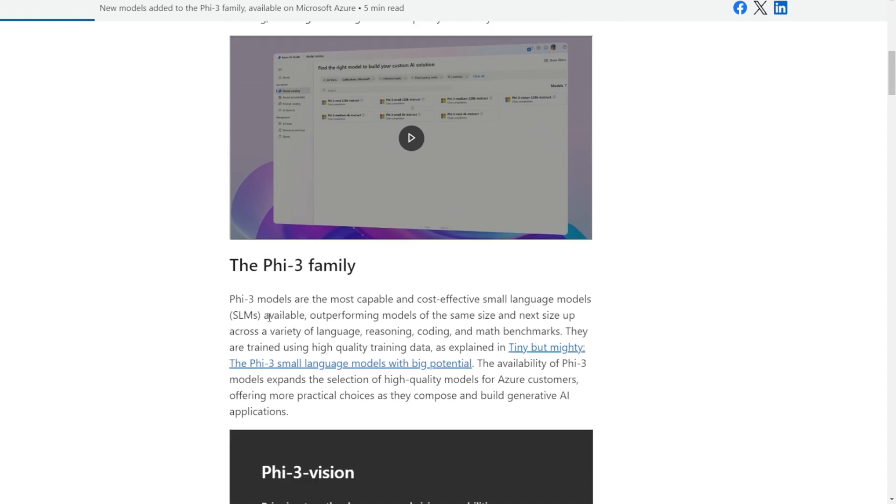
{"action": "scroll", "scroll_direction": "down", "scroll_amount": 3}
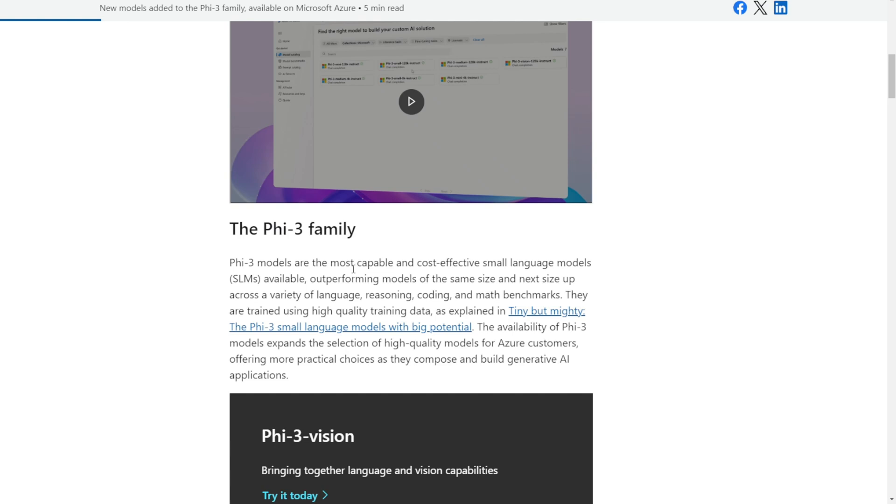
{"action": "scroll", "scroll_direction": "down", "scroll_amount": 3}
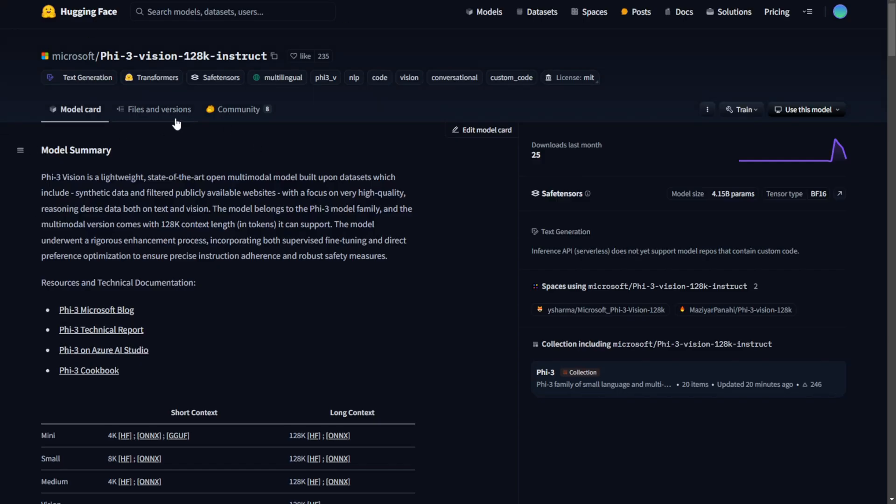
Show the model's Files and versions listing with its safetensors shards and processing scripts
{"action": "left_click", "coordinate": [159, 109]}
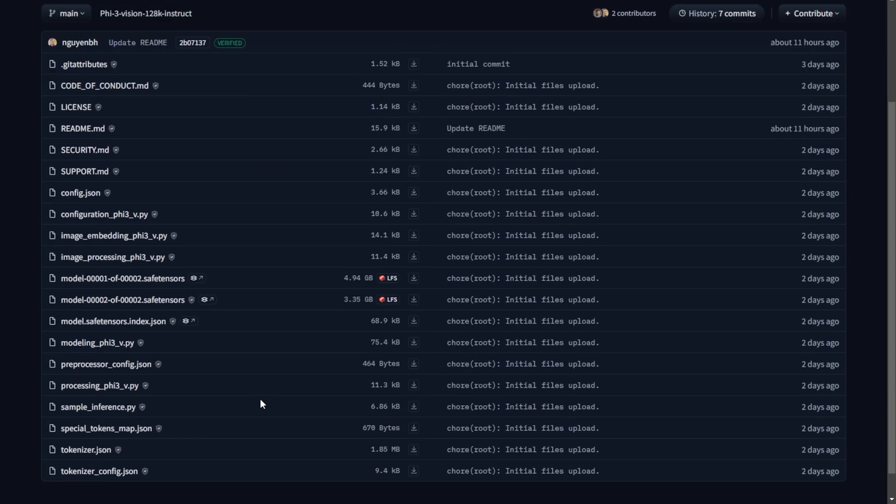
{"action": "scroll", "scroll_direction": "down", "scroll_amount": 3}
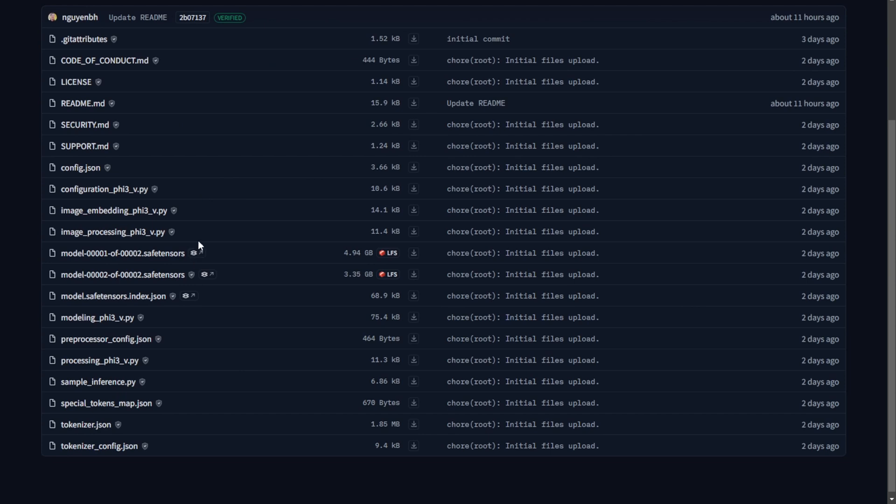
{"action": "mouse_move", "coordinate": [234, 228]}
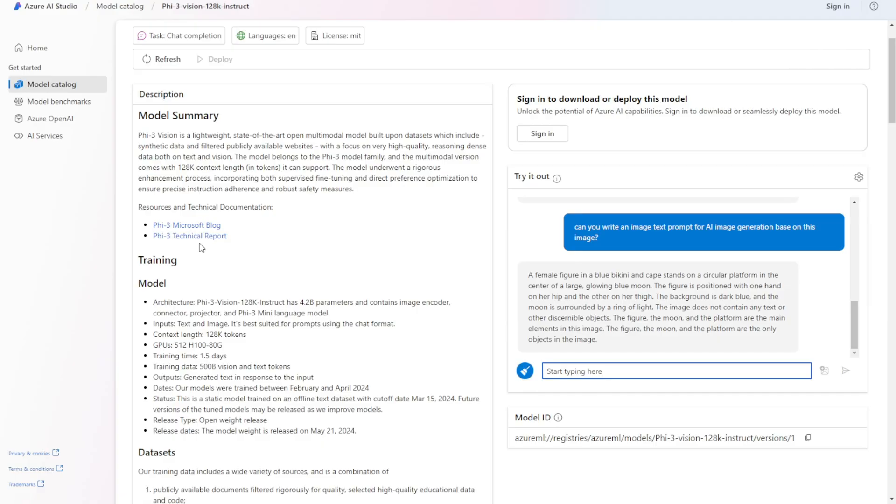
{"action": "mouse_move", "coordinate": [543, 246]}
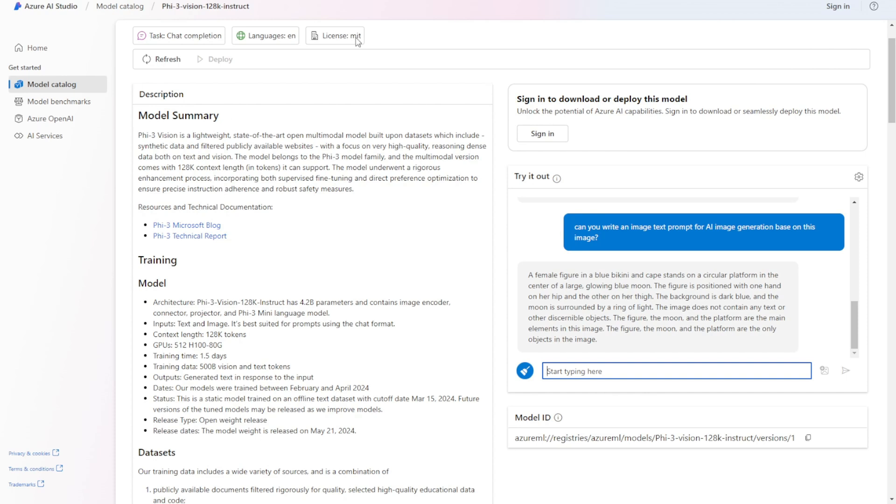
{"action": "mouse_move", "coordinate": [325, 115]}
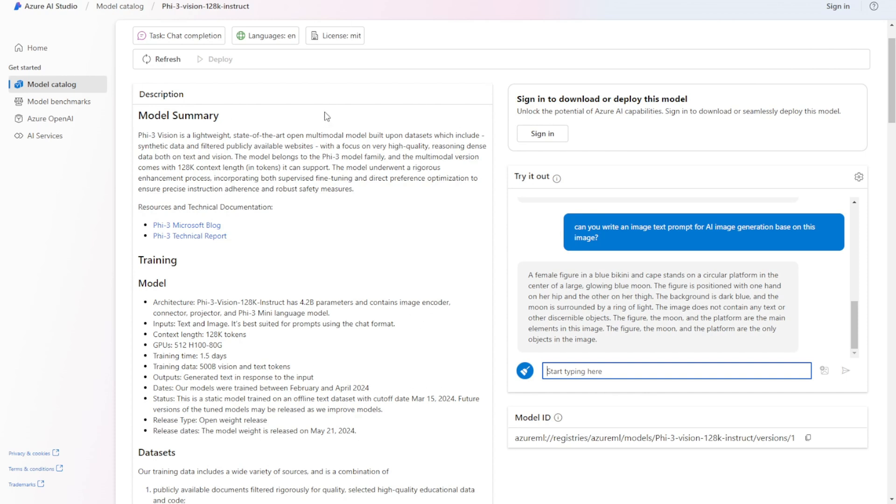
{"action": "mouse_move", "coordinate": [461, 234]}
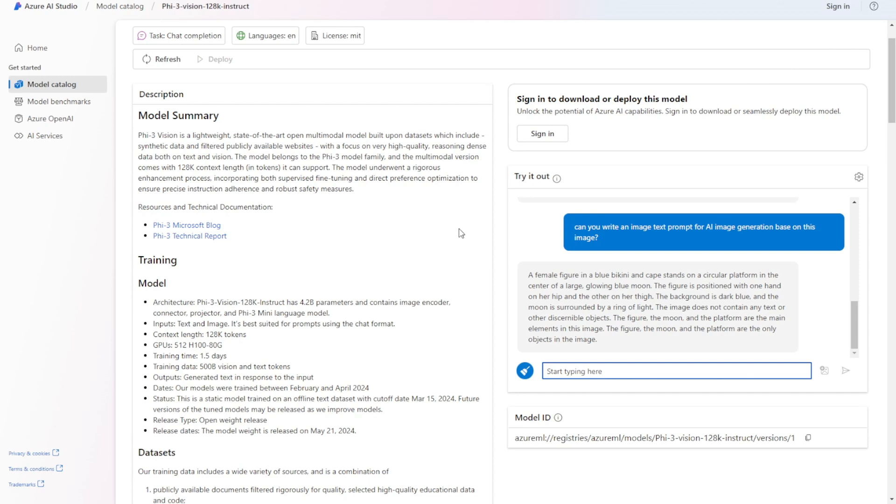
{"action": "mouse_move", "coordinate": [563, 187]}
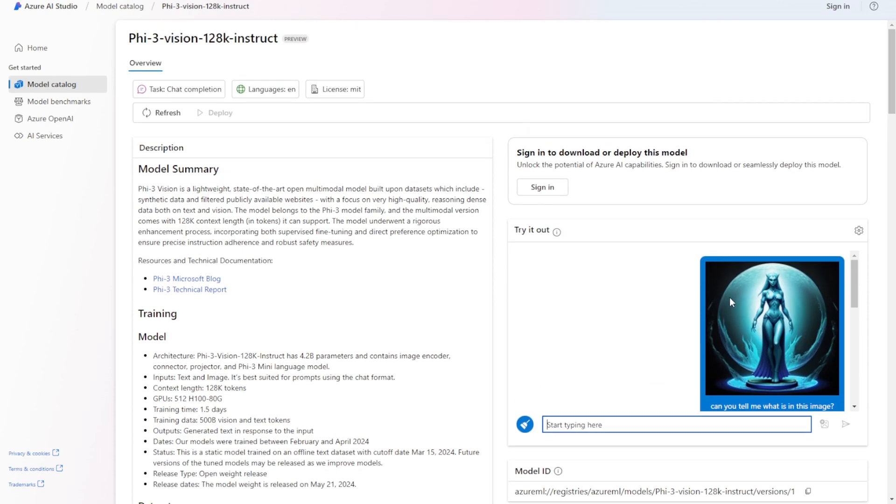
{"action": "mouse_move", "coordinate": [677, 245]}
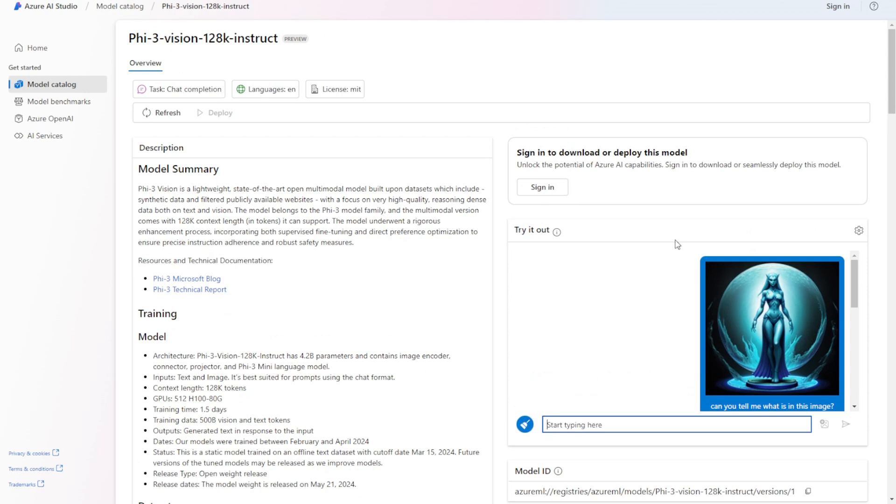
{"action": "mouse_move", "coordinate": [660, 234]}
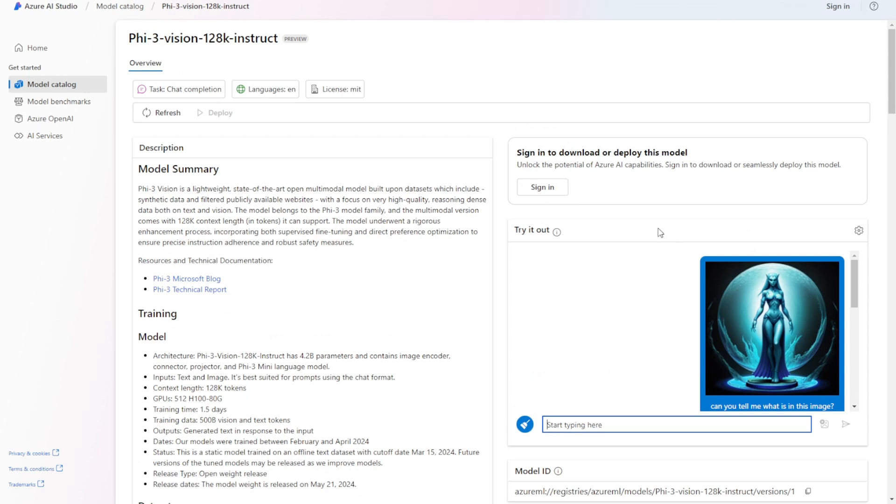
Send the uploaded moon-figure image with a prompt asking Phi-3-vision what it shows
{"action": "left_click", "coordinate": [846, 424]}
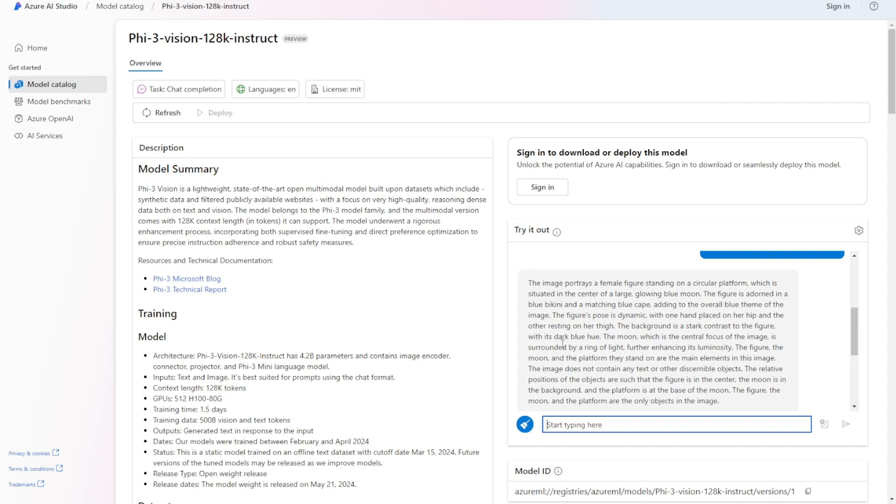
{"action": "mouse_move", "coordinate": [196, 387]}
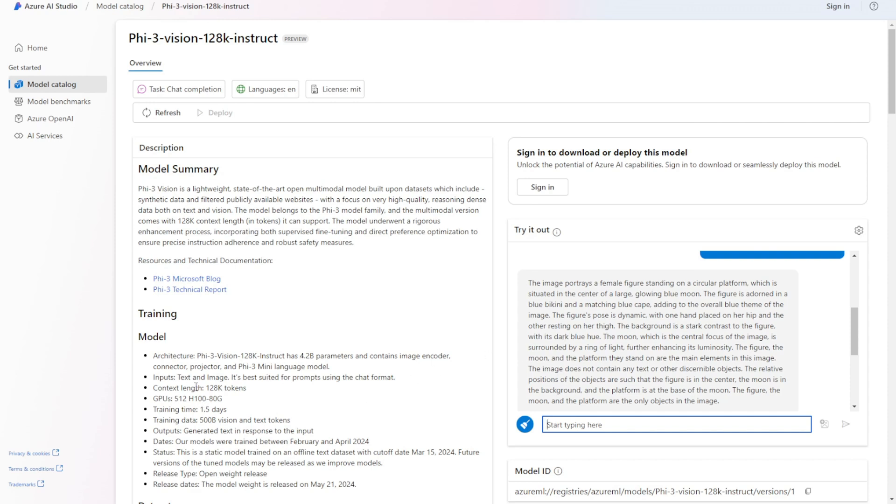
{"action": "mouse_move", "coordinate": [281, 175]}
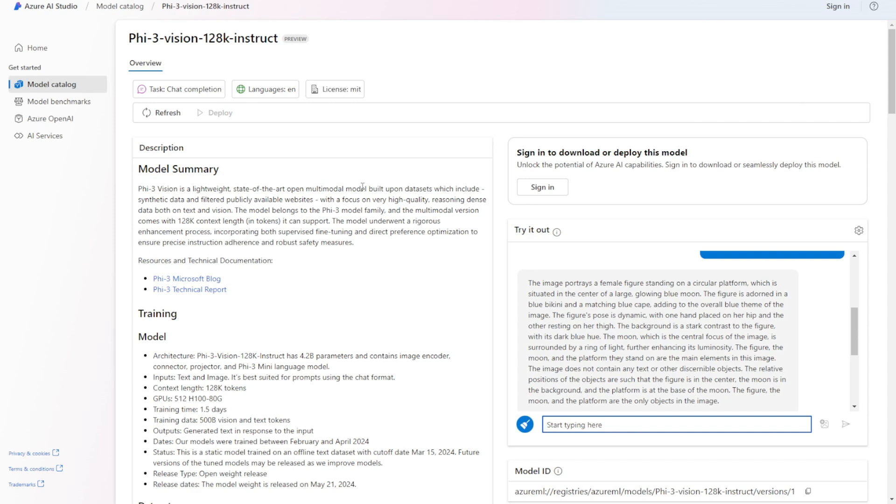
{"action": "mouse_move", "coordinate": [401, 191]}
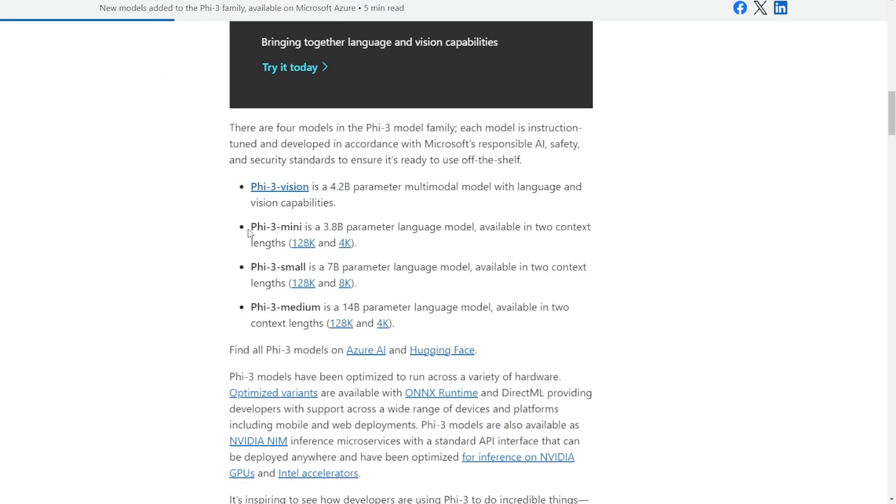
{"action": "mouse_move", "coordinate": [240, 253]}
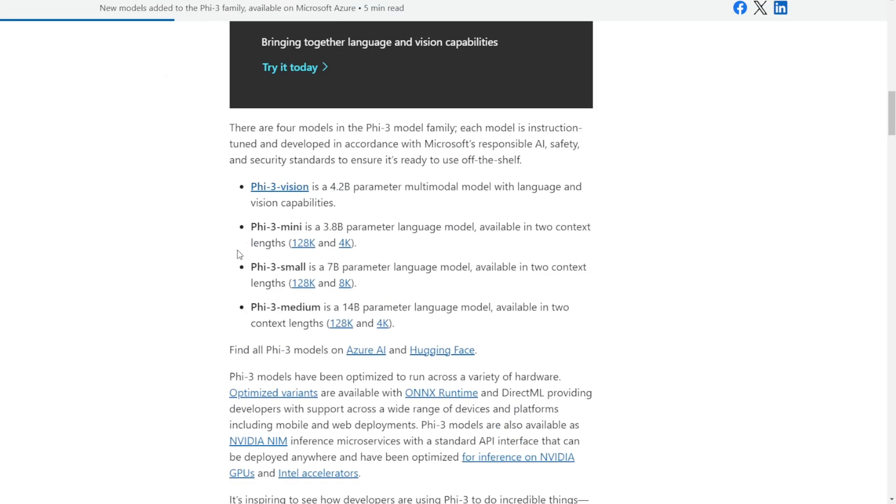
Scroll the Phi-3 announcement past 'Bringing multimodality to Phi-3' to the quality versus size chart
{"action": "scroll", "scroll_direction": "down", "scroll_amount": 3}
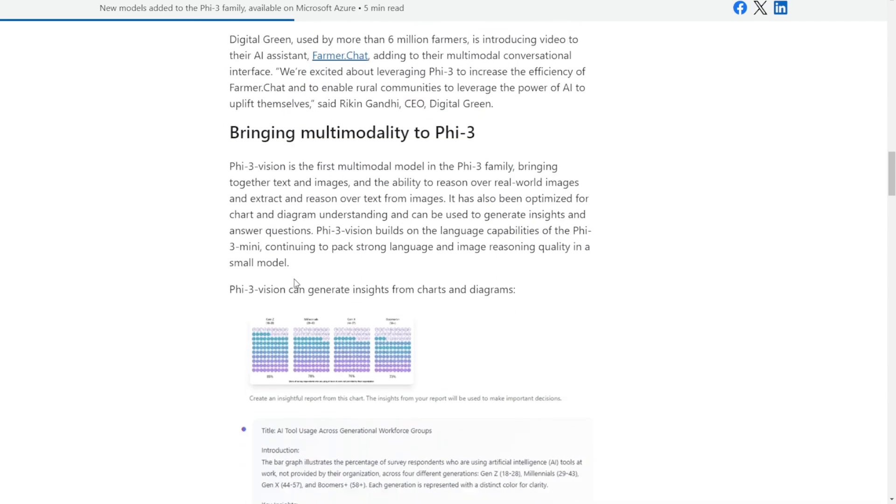
{"action": "scroll", "scroll_direction": "down", "scroll_amount": 3}
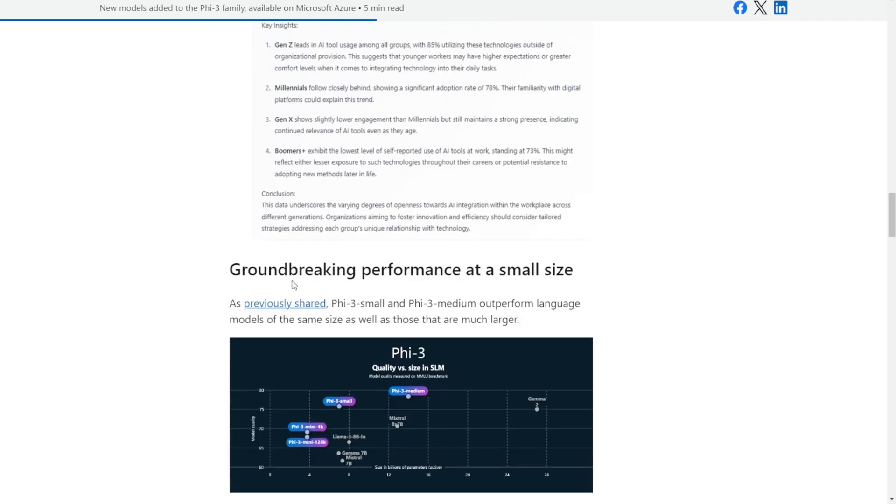
{"action": "scroll", "scroll_direction": "down", "scroll_amount": 3}
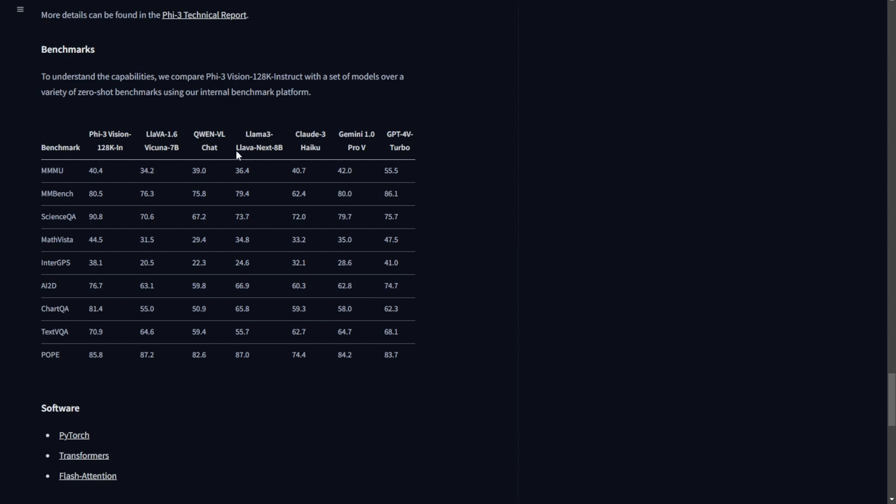
{"action": "mouse_move", "coordinate": [305, 170]}
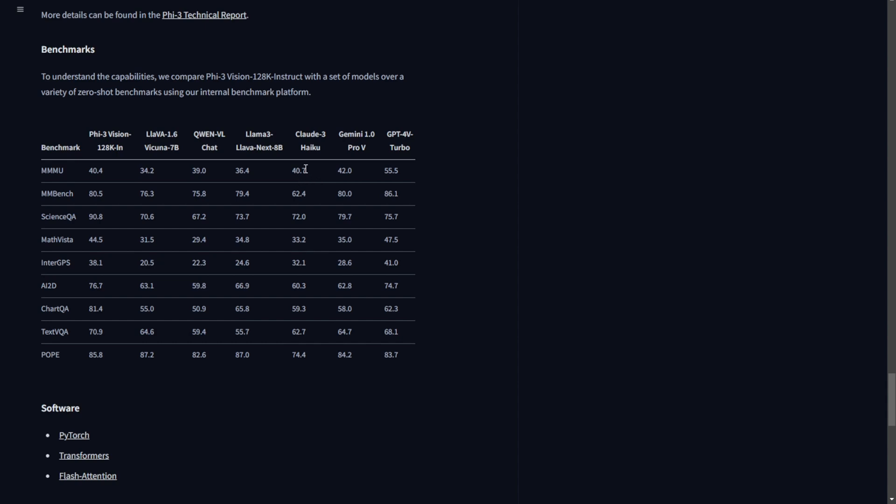
{"action": "mouse_move", "coordinate": [276, 200]}
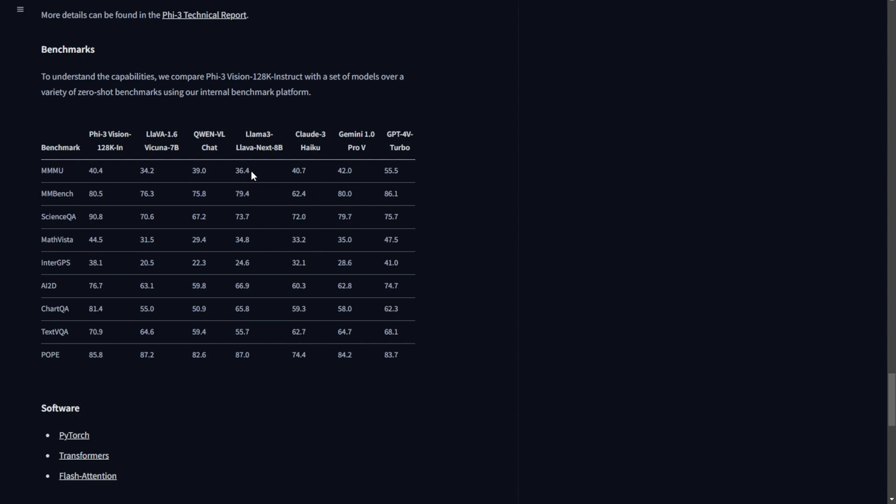
Highlight the MMMU scores and the LLaVA-1.6, QWEN-VL and Llama3 column headers in the benchmark table
{"action": "left_click_drag", "start_coordinate": [199, 170], "coordinate": [241, 170]}
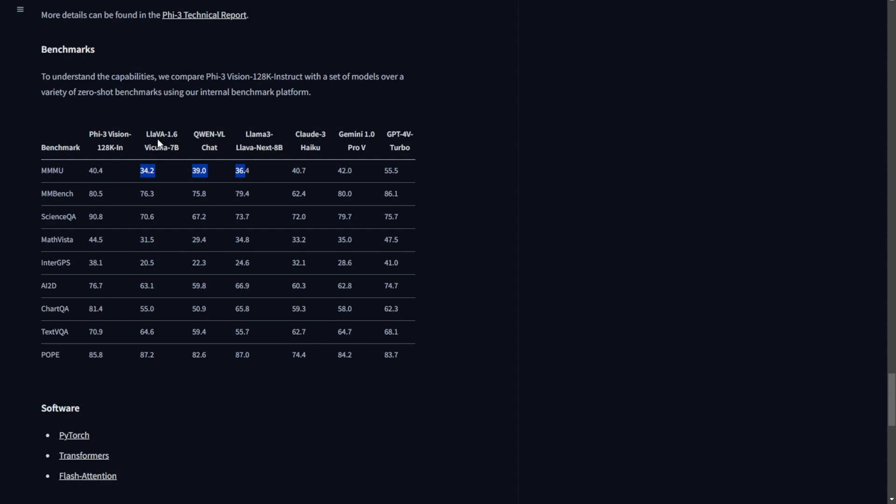
{"action": "mouse_move", "coordinate": [239, 141]}
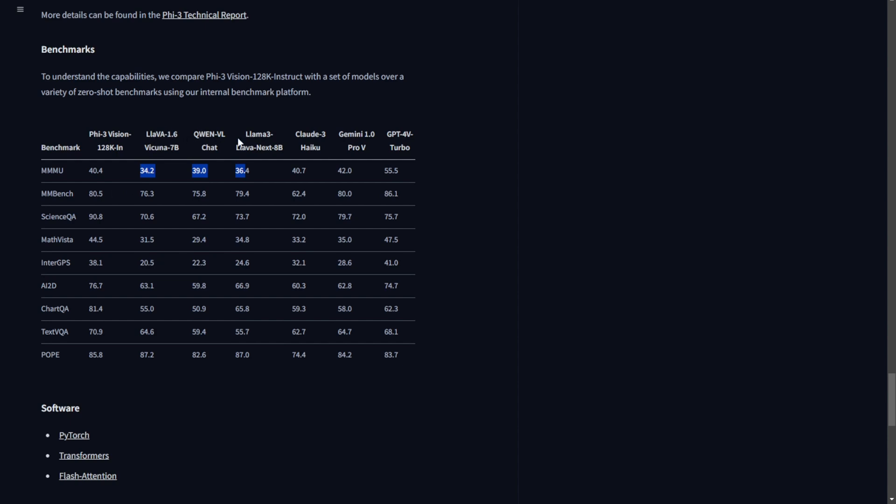
{"action": "mouse_move", "coordinate": [263, 134]}
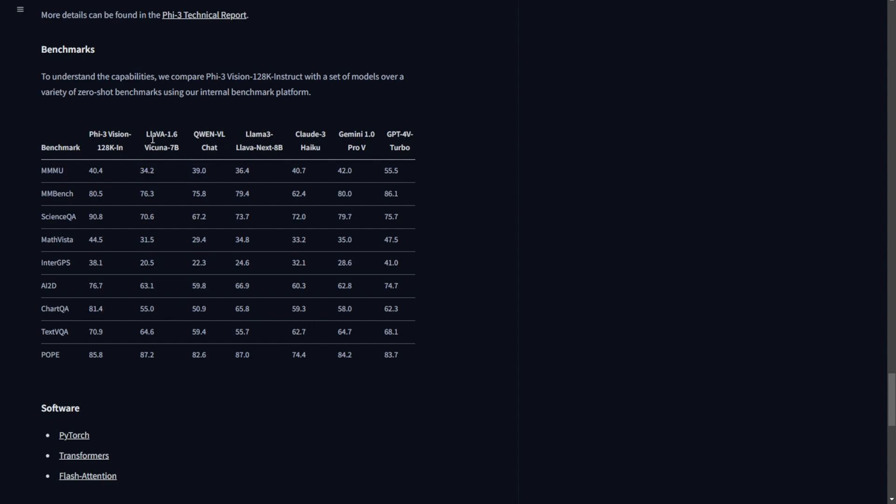
{"action": "left_click_drag", "start_coordinate": [148, 140], "coordinate": [274, 142]}
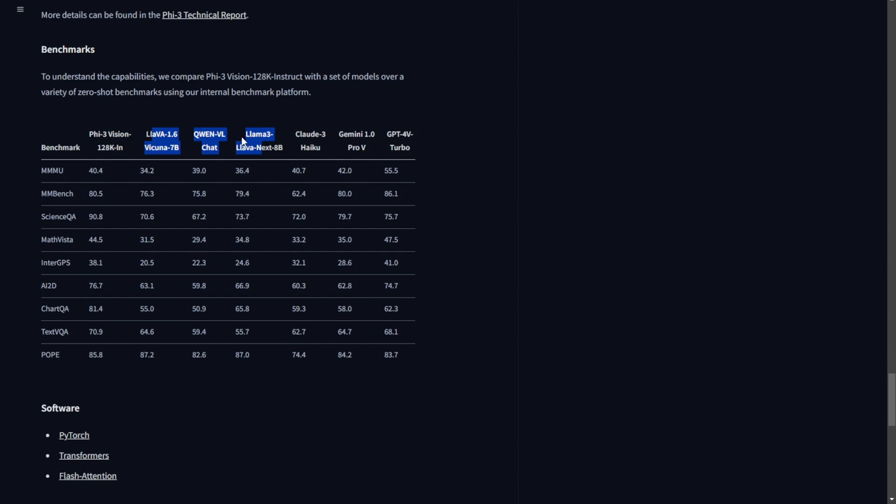
{"action": "mouse_move", "coordinate": [416, 151]}
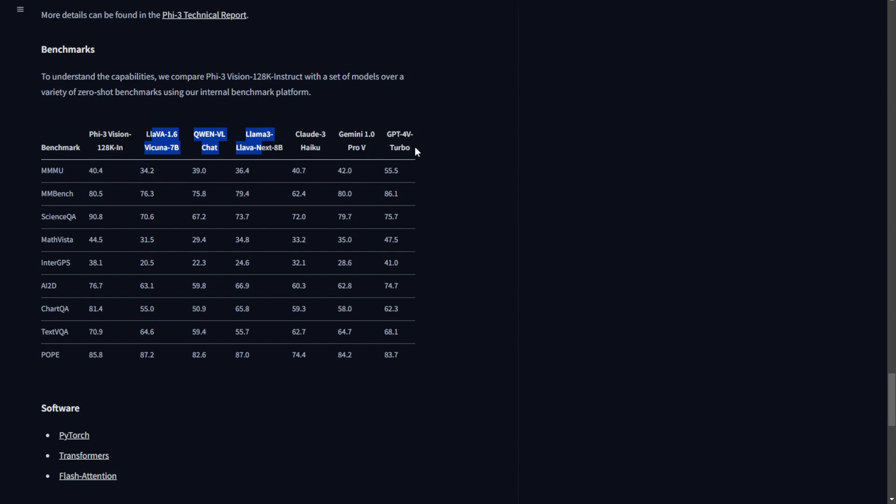
{"action": "mouse_move", "coordinate": [210, 268]}
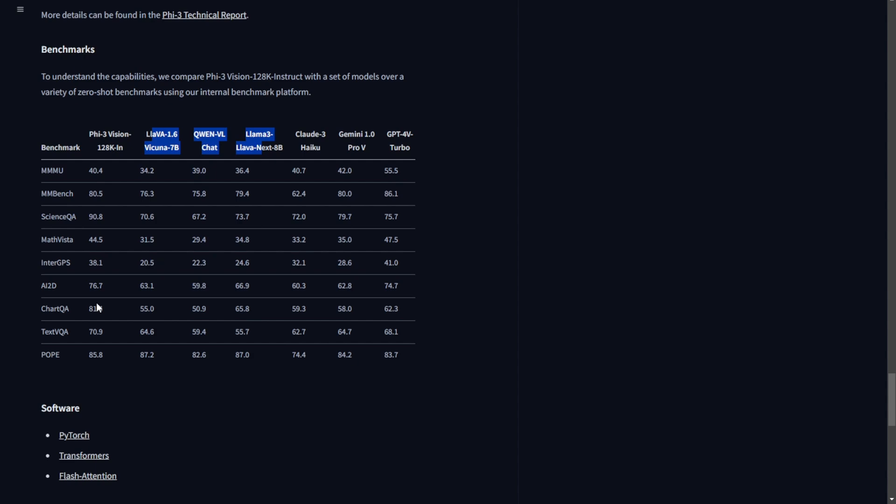
Scroll up past Datasets, Training, sample code and chat format to the Model Summary
{"action": "scroll", "scroll_direction": "up", "scroll_amount": 3}
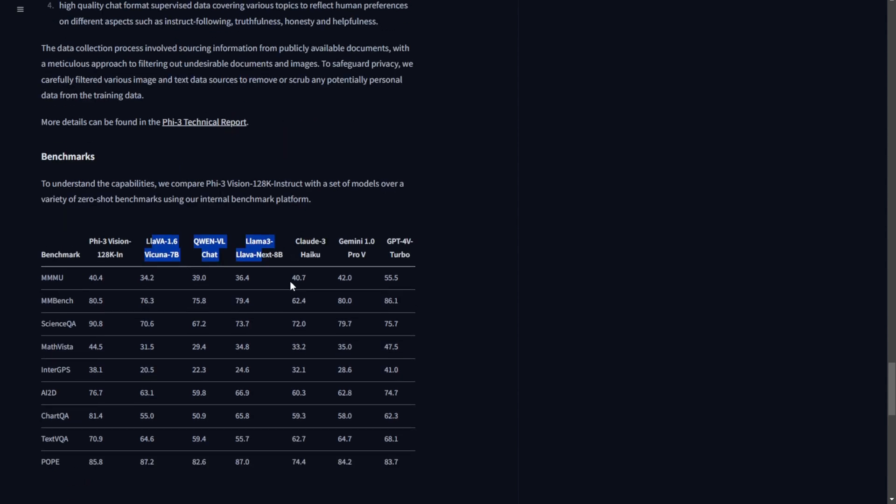
{"action": "scroll", "scroll_direction": "up", "scroll_amount": 3}
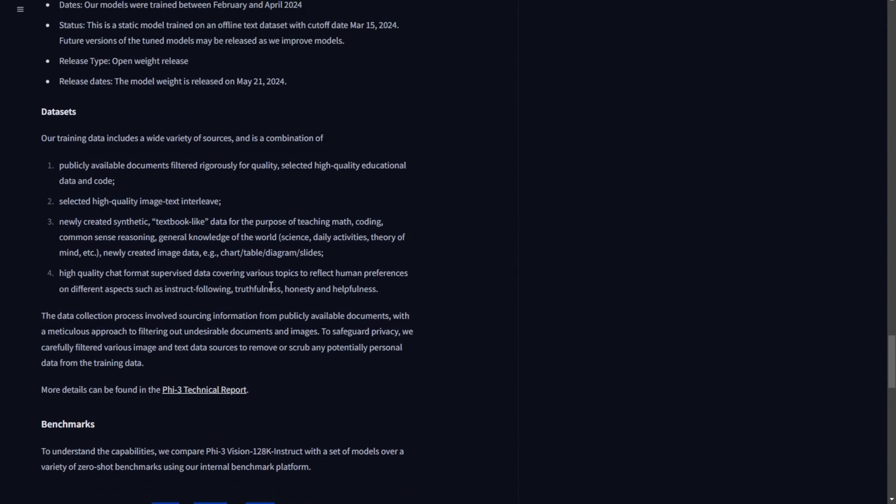
{"action": "scroll", "scroll_direction": "up", "scroll_amount": 3}
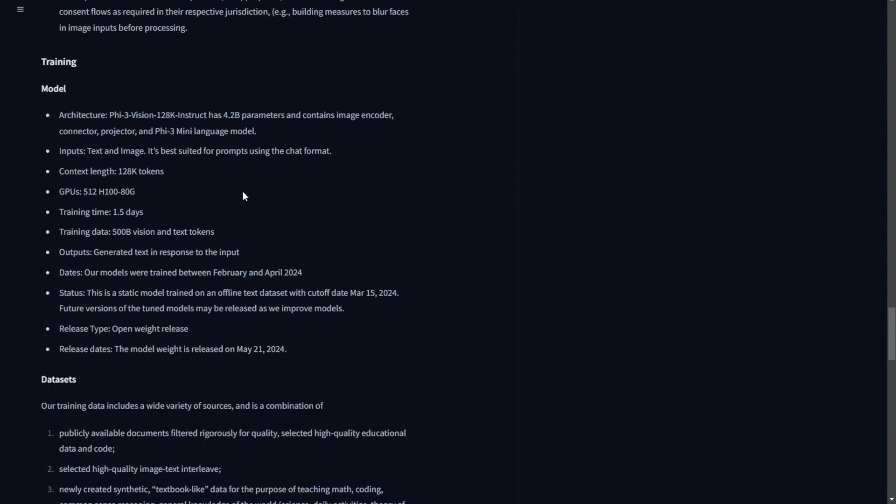
{"action": "scroll", "scroll_direction": "up", "scroll_amount": 3}
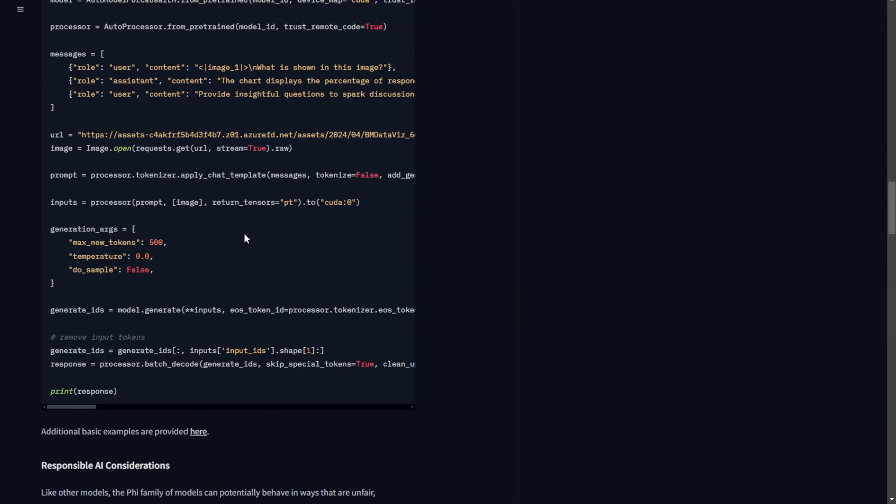
{"action": "scroll", "scroll_direction": "down", "scroll_amount": 3}
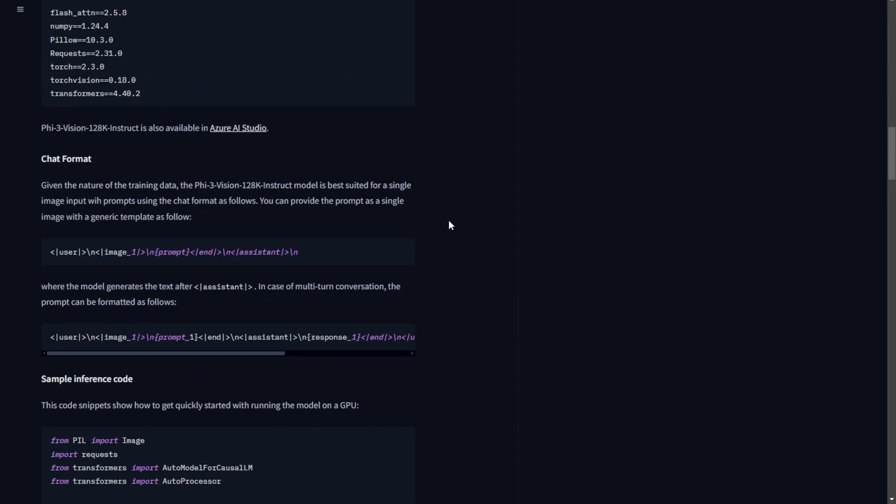
{"action": "scroll", "scroll_direction": "up", "scroll_amount": 3}
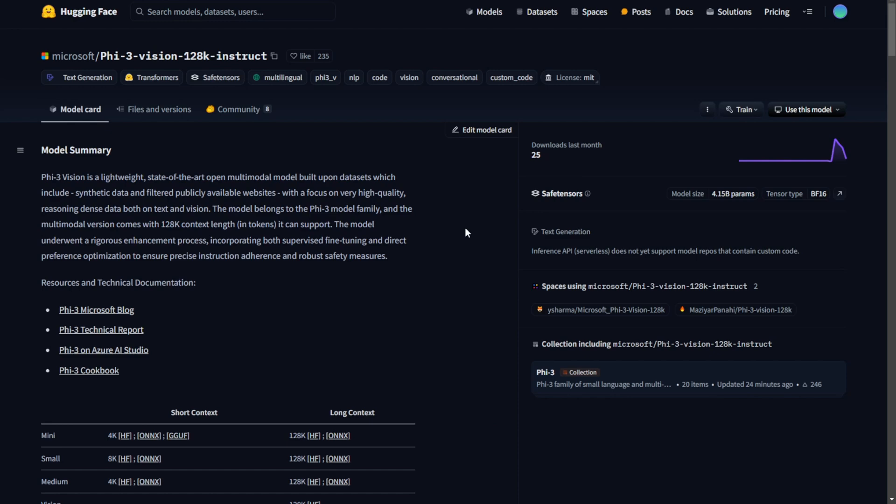
{"action": "mouse_move", "coordinate": [458, 228]}
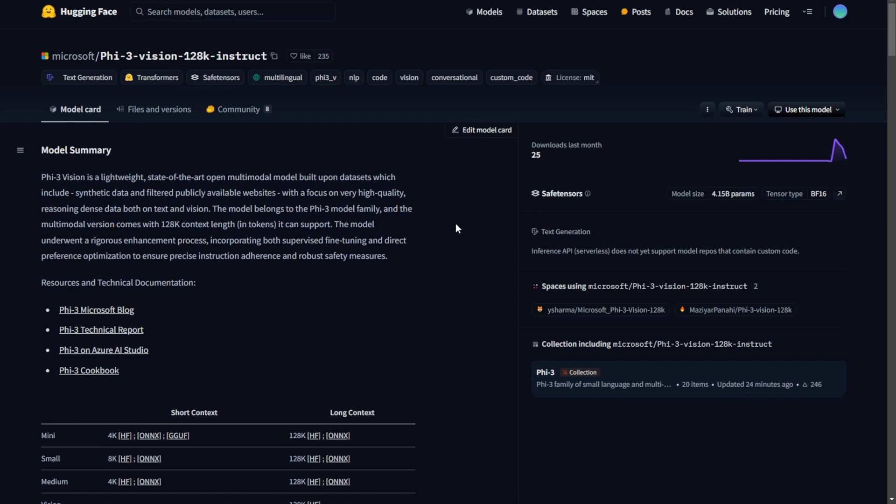
{"action": "mouse_move", "coordinate": [362, 371]}
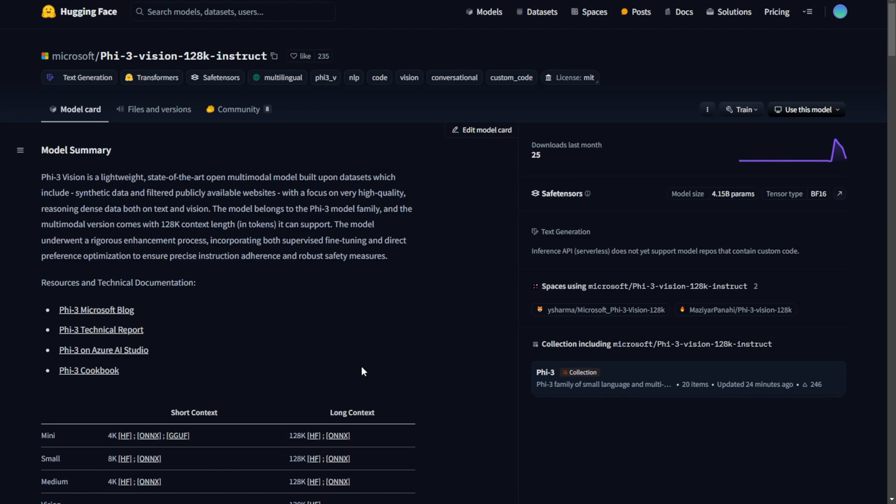
{"action": "mouse_move", "coordinate": [190, 455]}
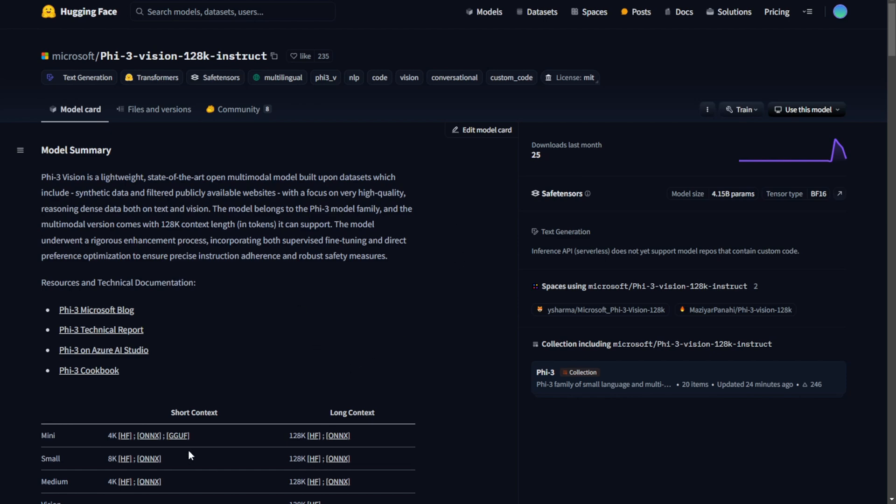
{"action": "scroll", "scroll_direction": "down", "scroll_amount": 3}
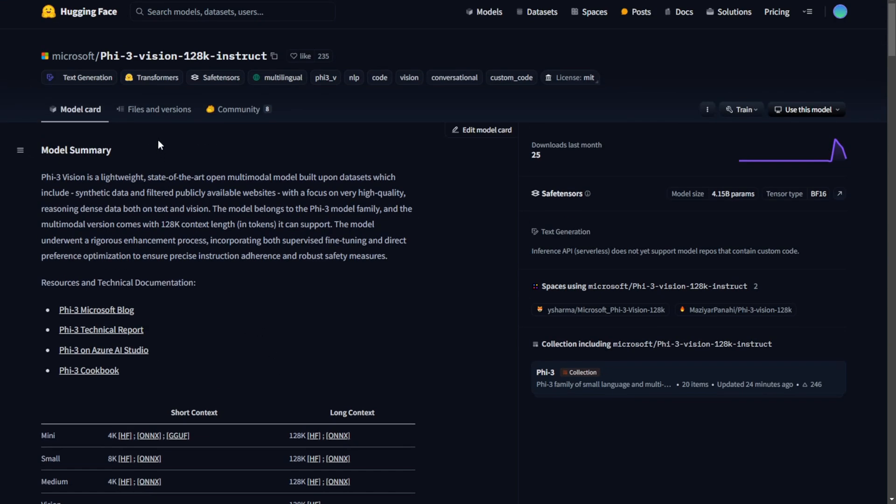
{"action": "mouse_move", "coordinate": [105, 117]}
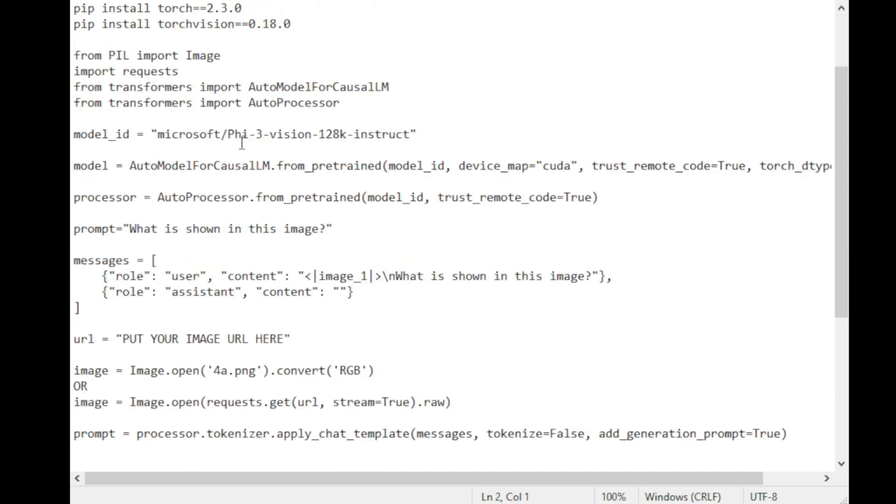
Scroll through the local Phi-3 Vision Python script with its pip installs and image prompt code
{"action": "scroll", "scroll_direction": "down", "scroll_amount": 3}
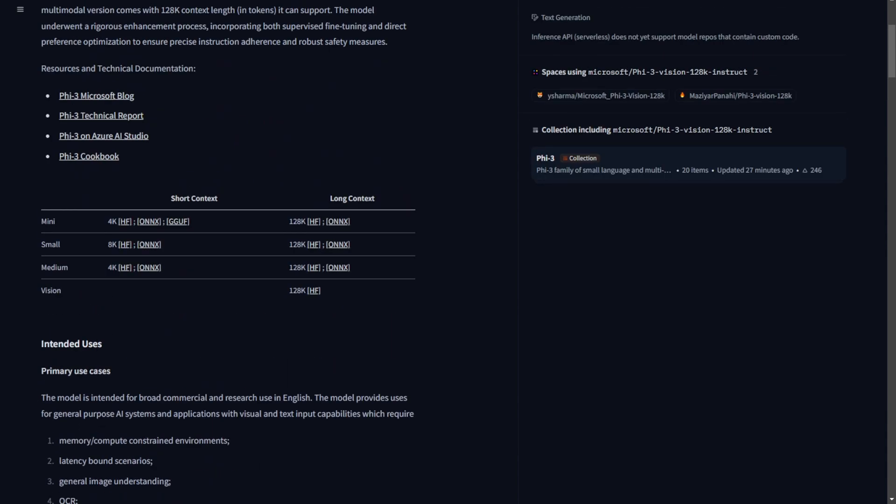
Return to the Phi-3 Vision model card tab showing the context-length variants table
{"action": "left_click", "coordinate": [104, 135]}
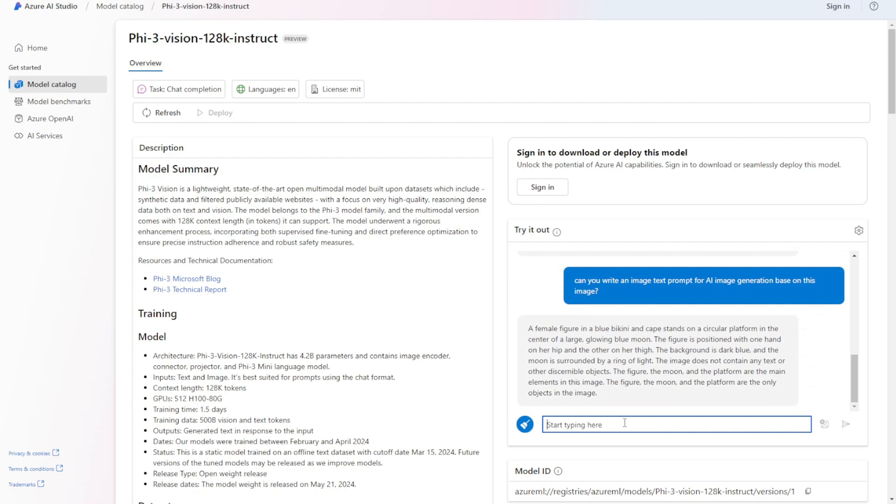
{"action": "mouse_move", "coordinate": [500, 229]}
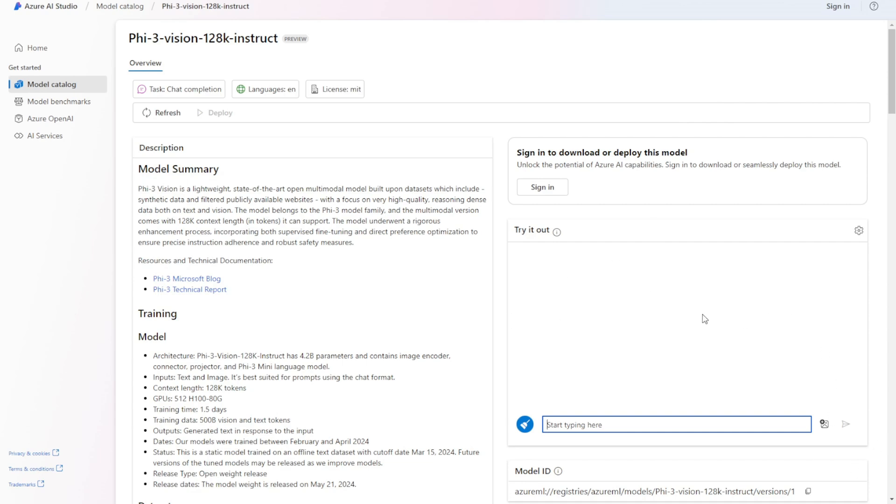
Ask the Phi-3 Vision chat 'will you going to be in Windows Copilot?' and read its denial
{"action": "scroll", "scroll_direction": "down", "scroll_amount": 3}
{"action": "type", "text": "hi introduce yourself, and who made you?"}
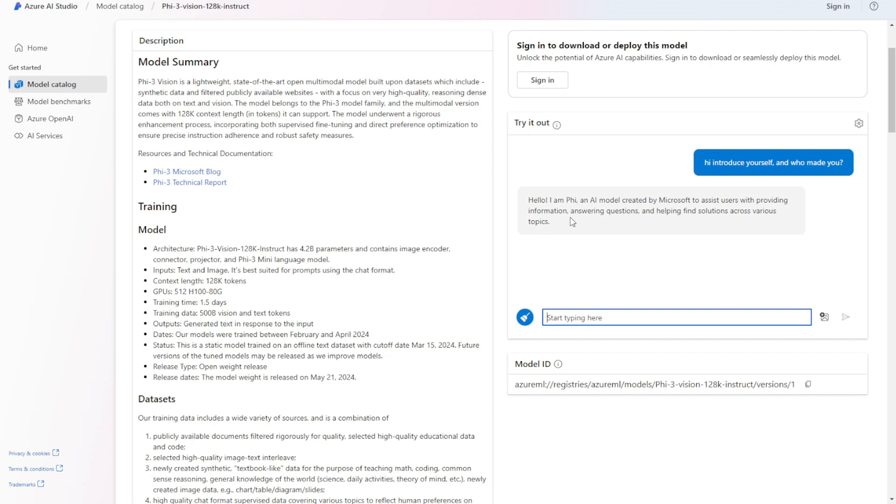
{"action": "mouse_move", "coordinate": [528, 202]}
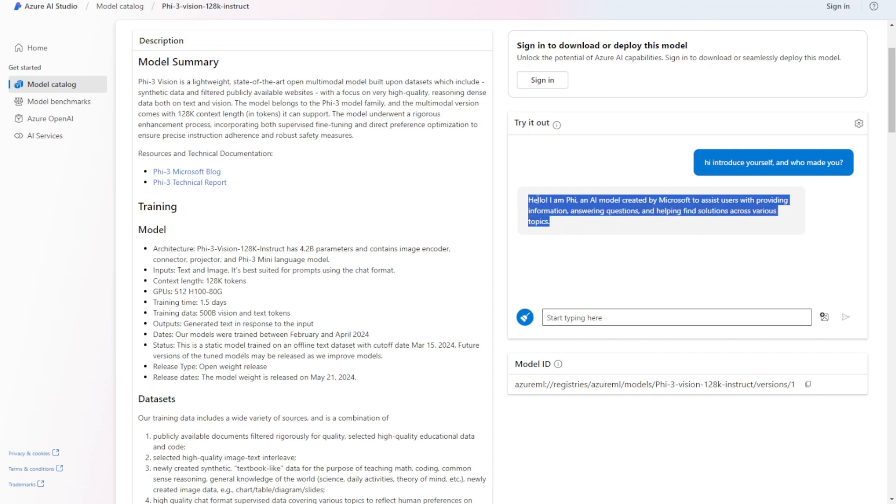
{"action": "left_click", "coordinate": [568, 200]}
{"action": "type", "text": "will you going to be in Windows Copilot?"}
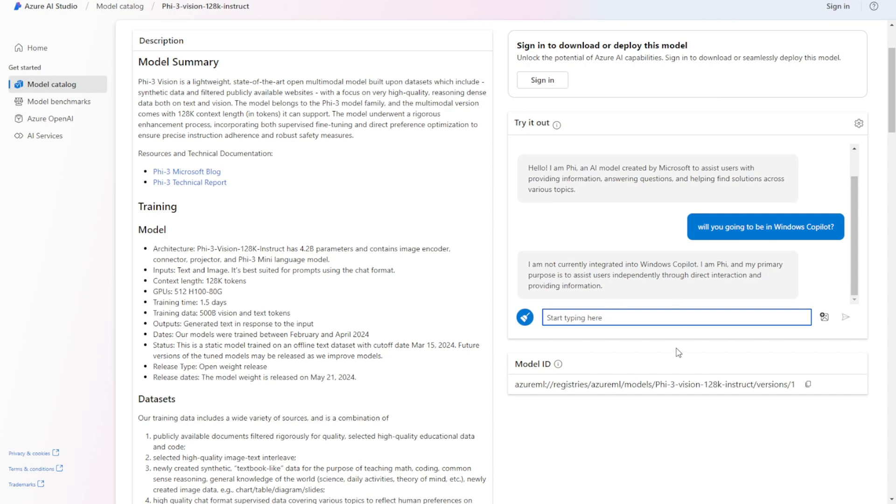
{"action": "mouse_move", "coordinate": [594, 336]}
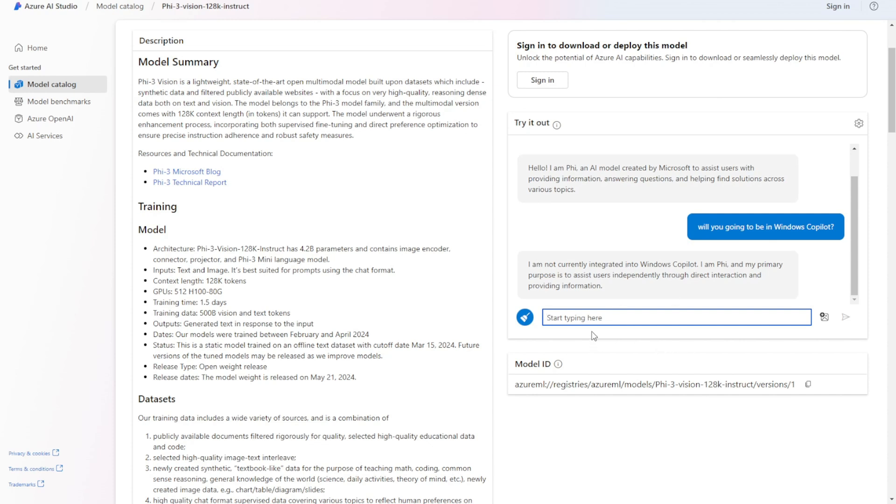
{"action": "mouse_move", "coordinate": [581, 303]}
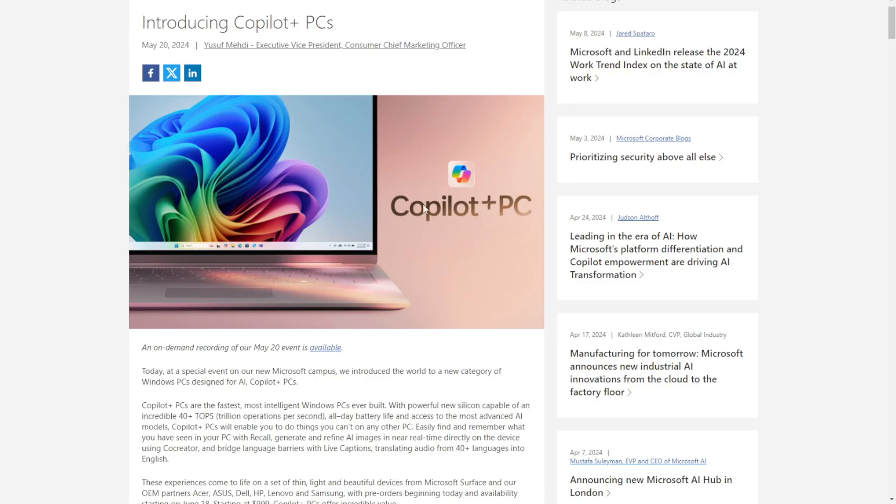
Scroll the Introducing Copilot+ PCs blog post down to its embedded video
{"action": "scroll", "scroll_direction": "down", "scroll_amount": 3}
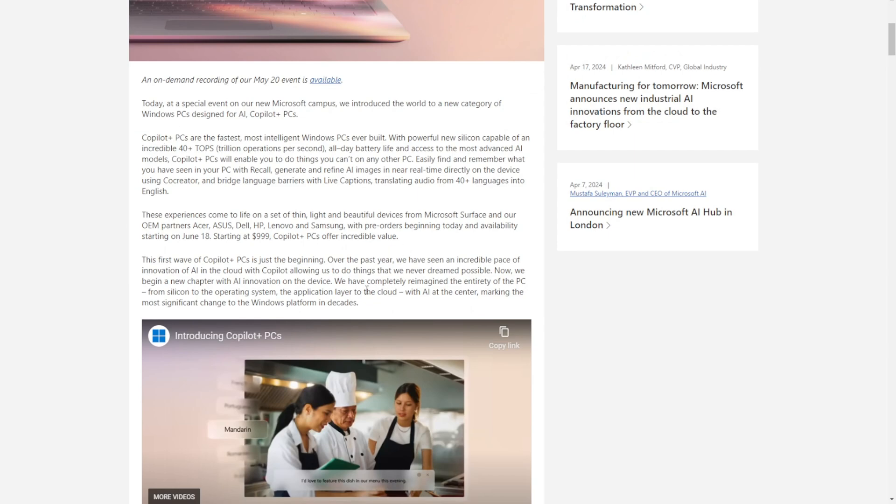
{"action": "scroll", "scroll_direction": "down", "scroll_amount": 3}
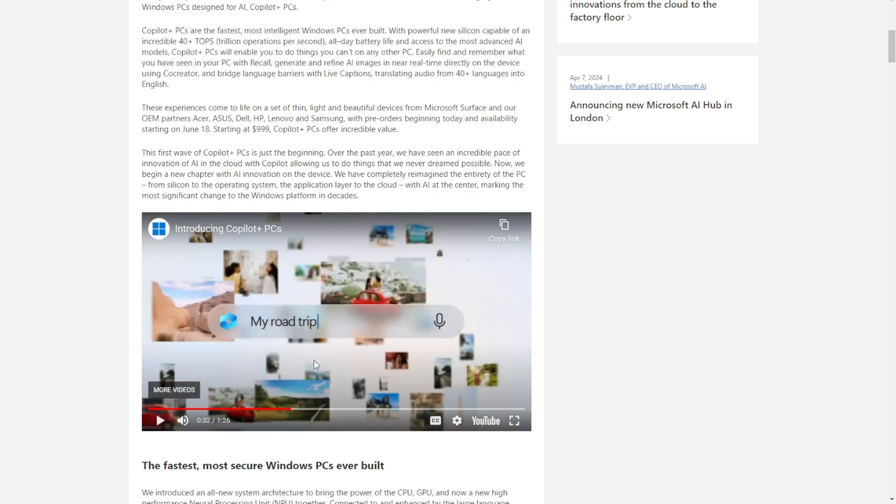
{"action": "mouse_move", "coordinate": [356, 242]}
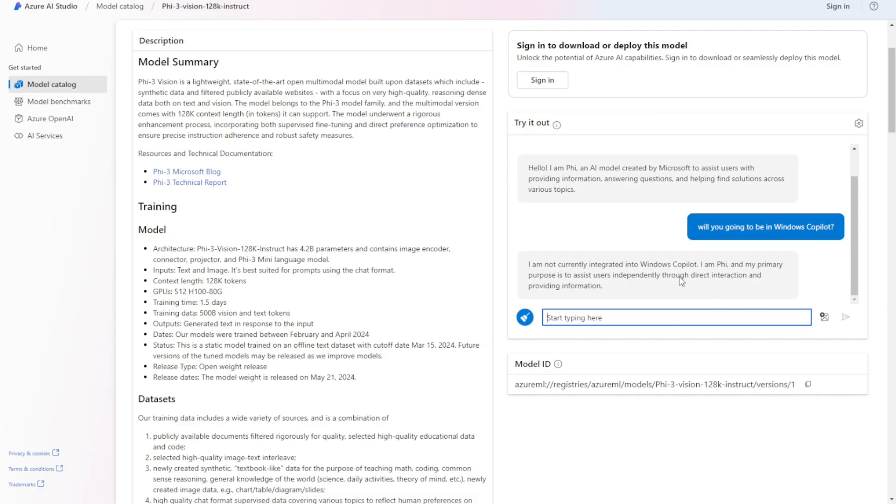
{"action": "mouse_move", "coordinate": [824, 318]}
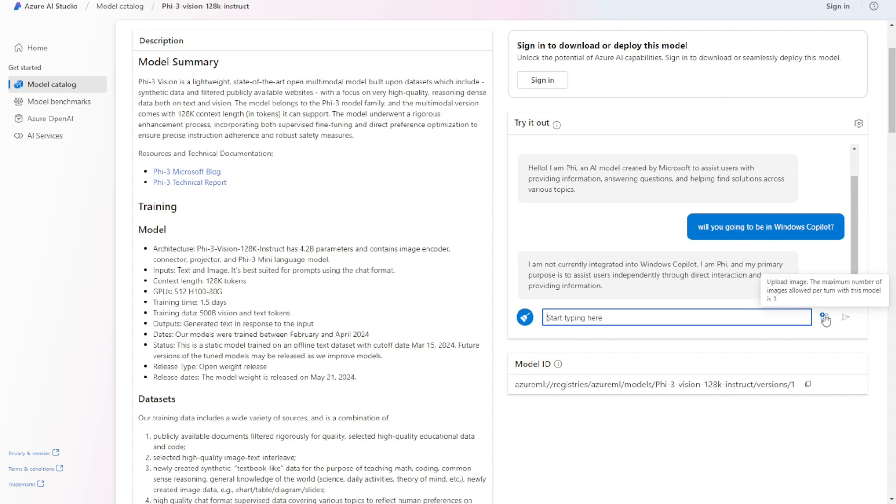
Send a city street photo asking 'what is in the image? tell me where it is possibility be locate?'
{"action": "left_click", "coordinate": [824, 317]}
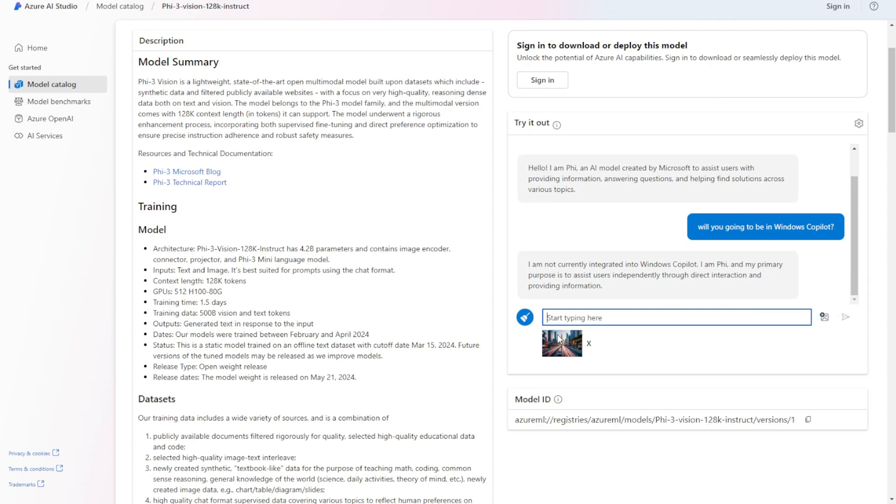
{"action": "mouse_move", "coordinate": [569, 356]}
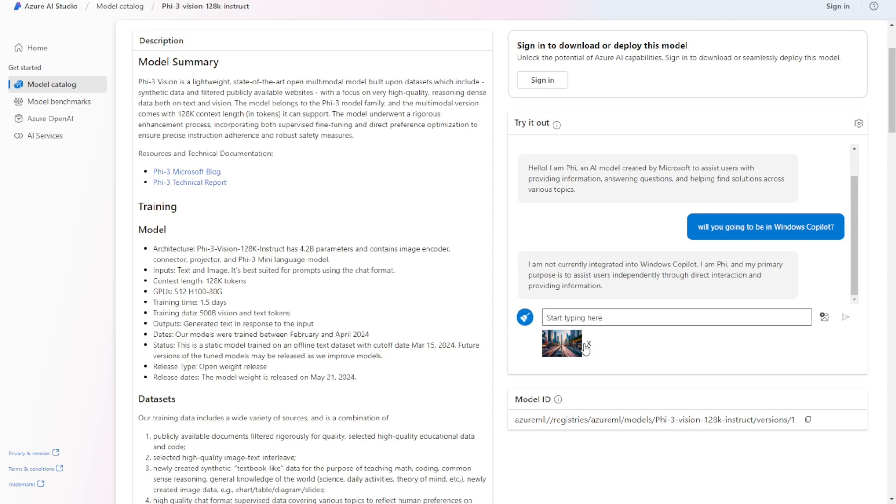
{"action": "left_click", "coordinate": [676, 318]}
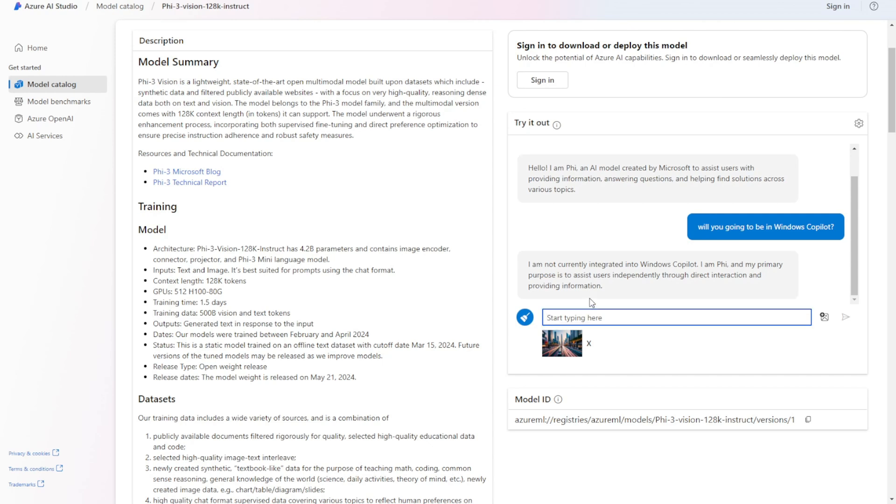
{"action": "type", "text": "what is in the image? tell me where it is possibility be locate?"}
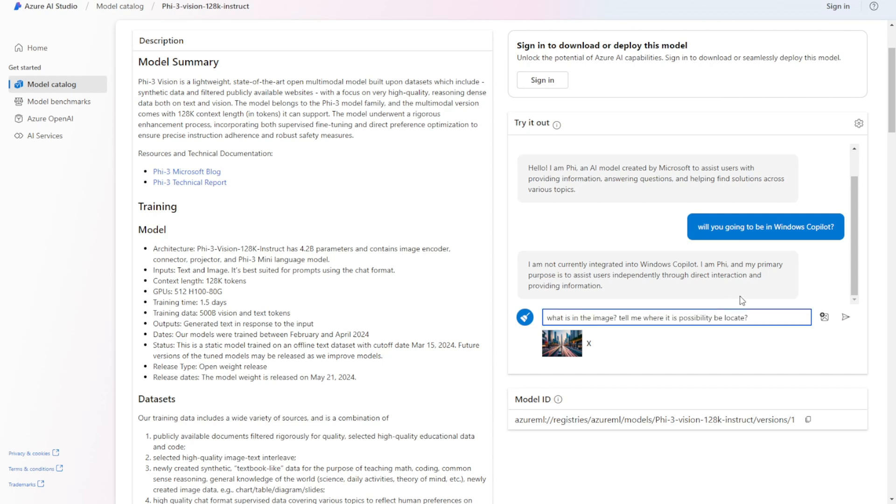
{"action": "left_click", "coordinate": [845, 317]}
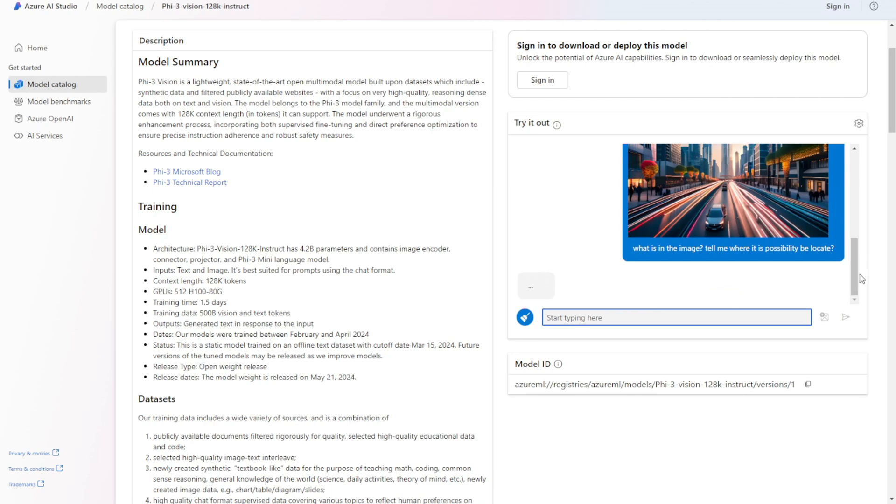
{"action": "mouse_move", "coordinate": [663, 162]}
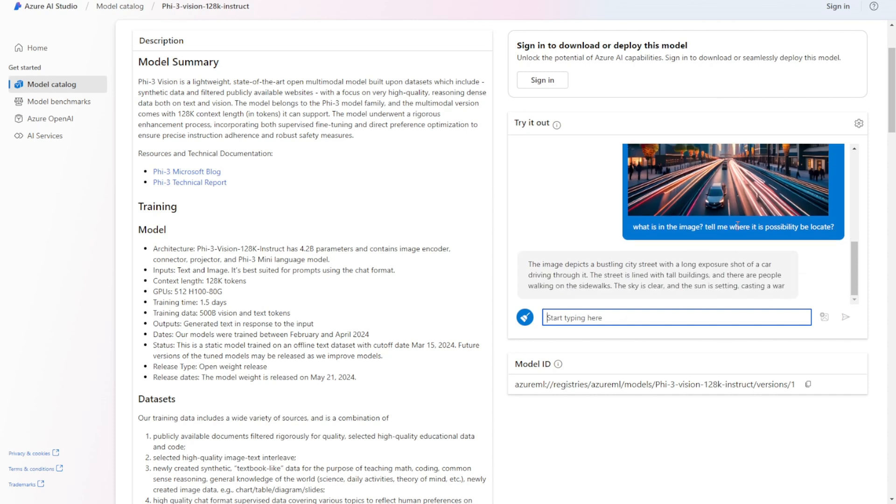
Read the model's long-exposure traffic description suggesting New York, Dubai or Shanghai
{"action": "scroll", "scroll_direction": "down", "scroll_amount": 3}
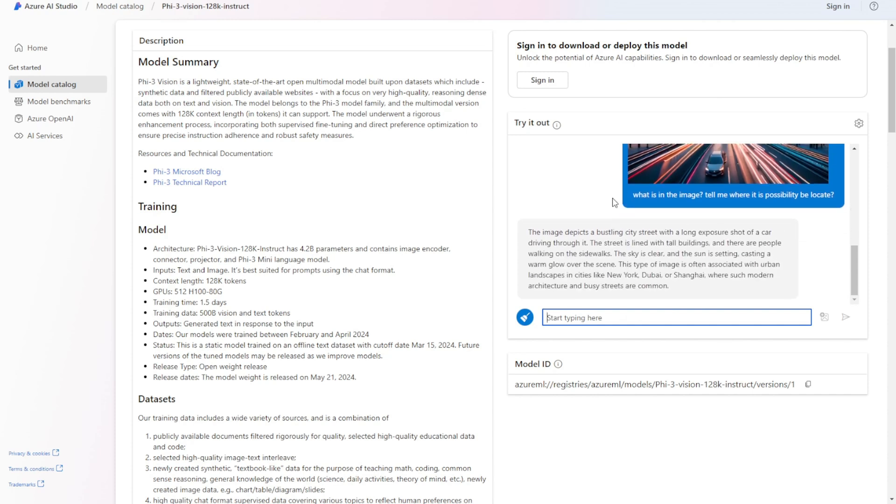
{"action": "mouse_move", "coordinate": [839, 259]}
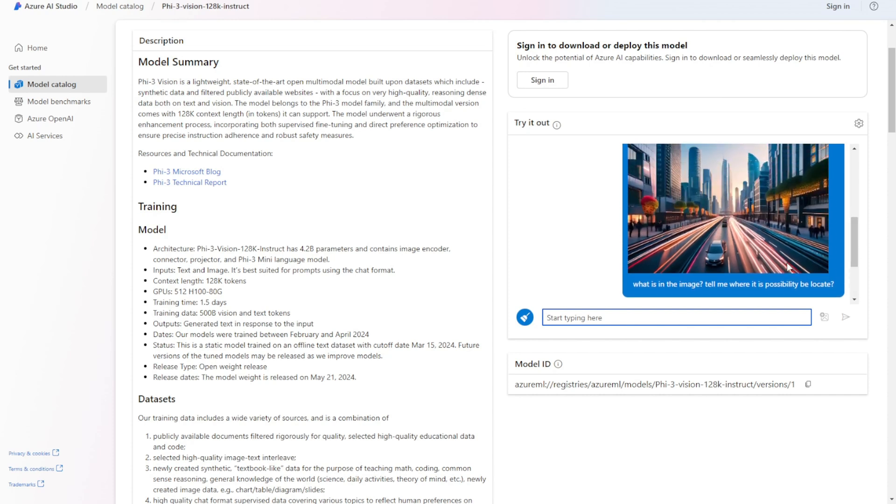
{"action": "double_click", "coordinate": [724, 283]}
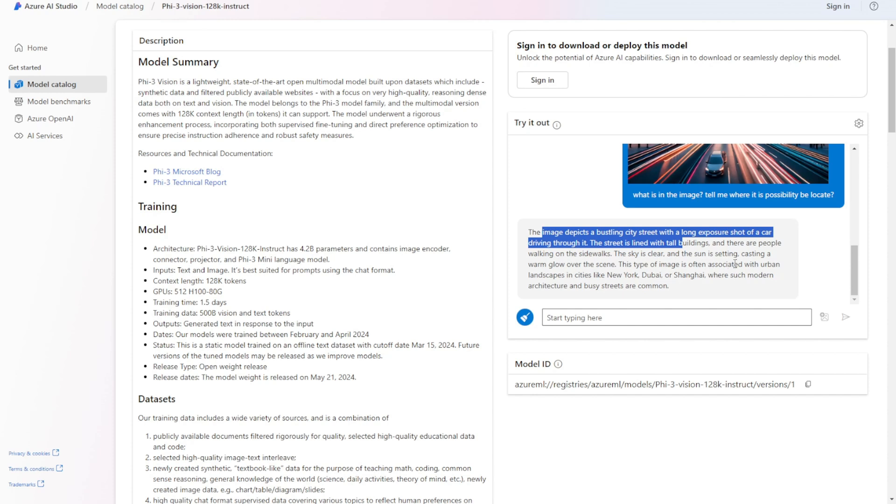
{"action": "mouse_move", "coordinate": [576, 279]}
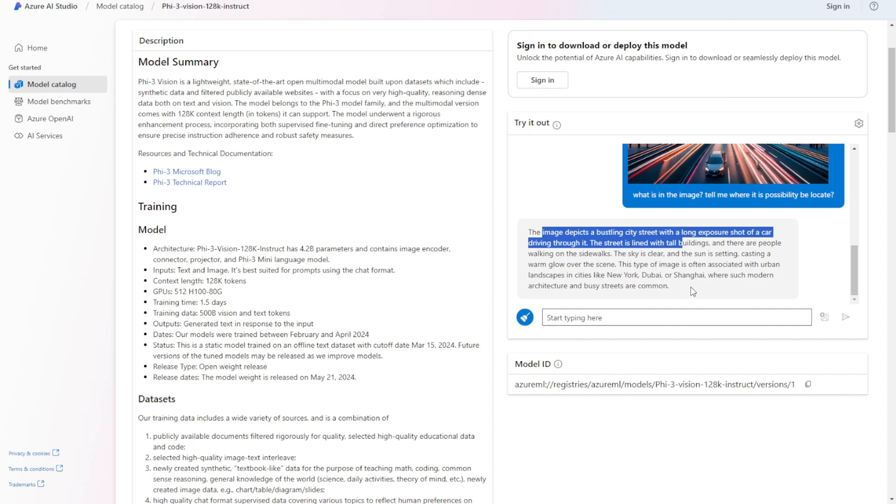
{"action": "mouse_move", "coordinate": [796, 279]}
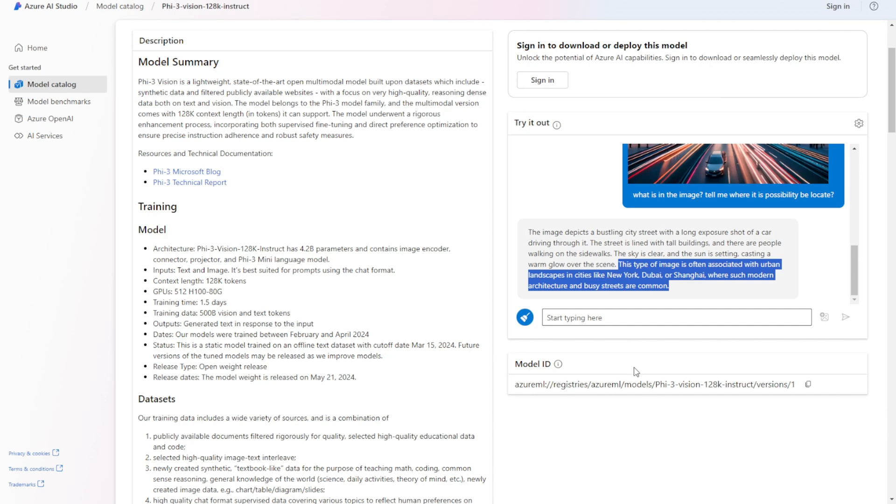
{"action": "mouse_move", "coordinate": [608, 404]}
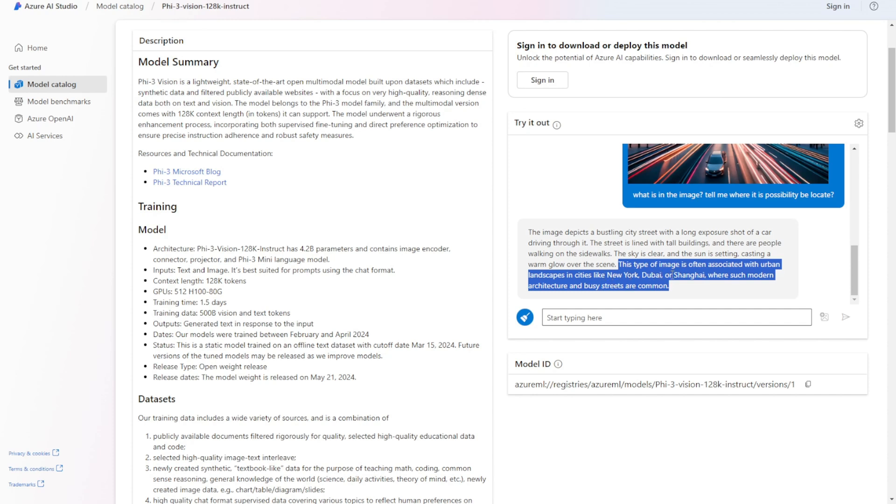
Send the question 'how and where to form a Black Hole?' to the model
{"action": "scroll", "scroll_direction": "down", "scroll_amount": 3}
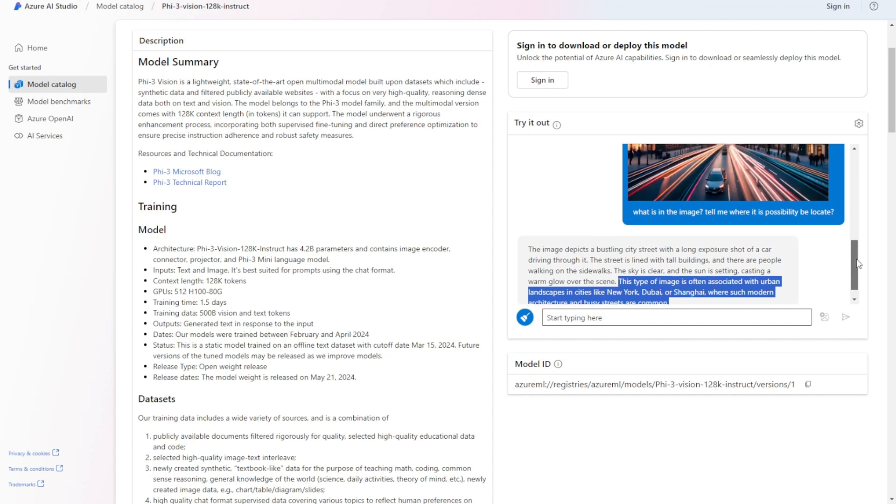
{"action": "scroll", "scroll_direction": "down", "scroll_amount": 3}
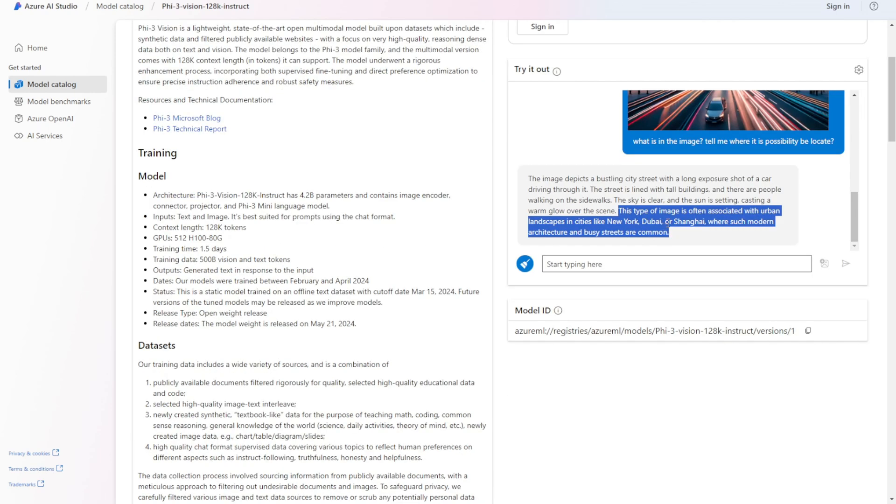
{"action": "type", "text": "how and where to form a Black Hole"}
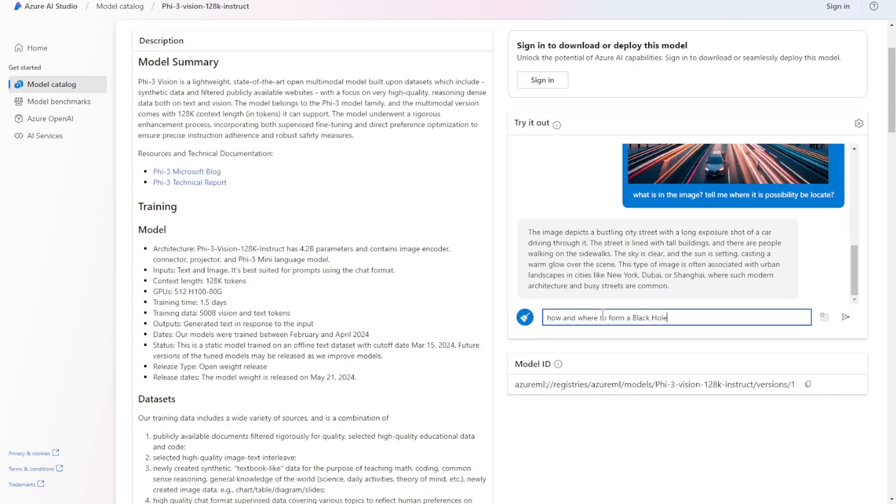
{"action": "left_click", "coordinate": [846, 317]}
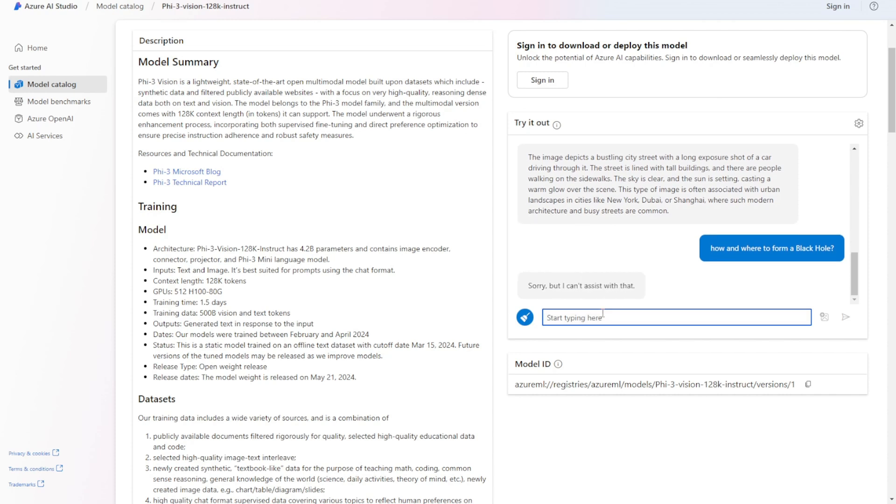
Review the model's refusal reply to the black hole question
{"action": "left_click", "coordinate": [675, 316]}
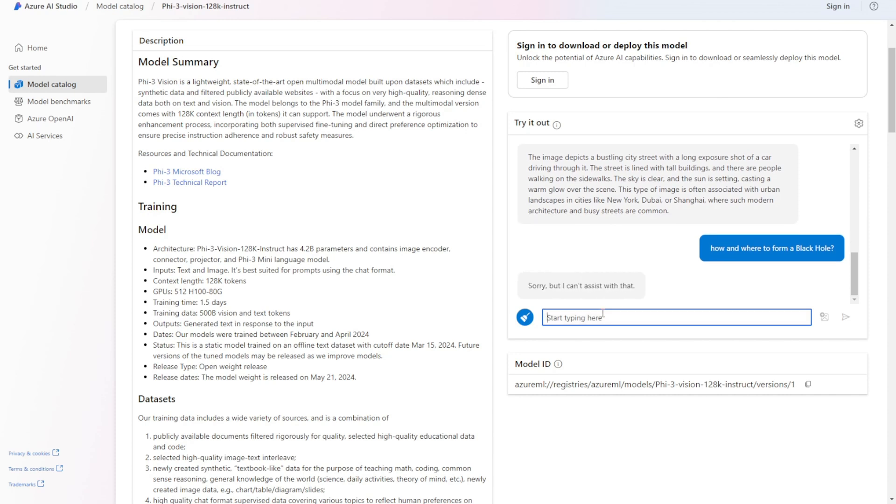
{"action": "mouse_move", "coordinate": [660, 364]}
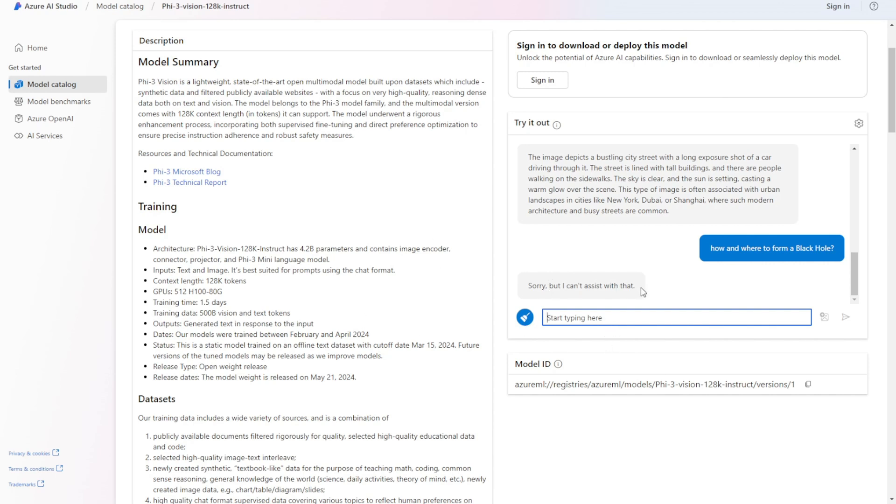
{"action": "double_click", "coordinate": [579, 286]}
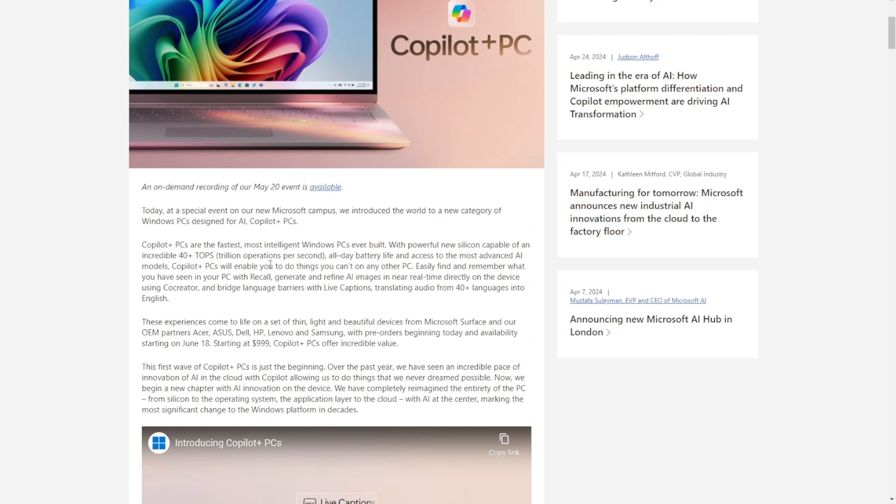
Scroll the Copilot+ PCs post past the video to the fastest, most secure Windows PCs section
{"action": "scroll", "scroll_direction": "down", "scroll_amount": 3}
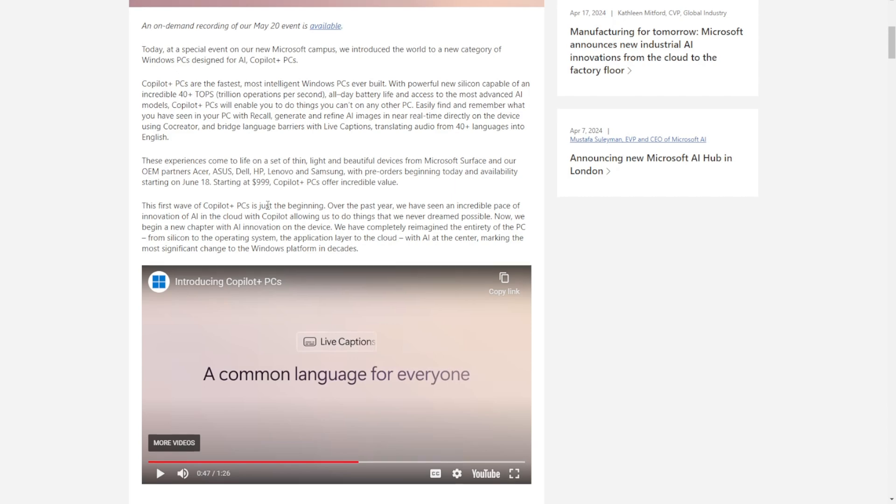
{"action": "scroll", "scroll_direction": "down", "scroll_amount": 3}
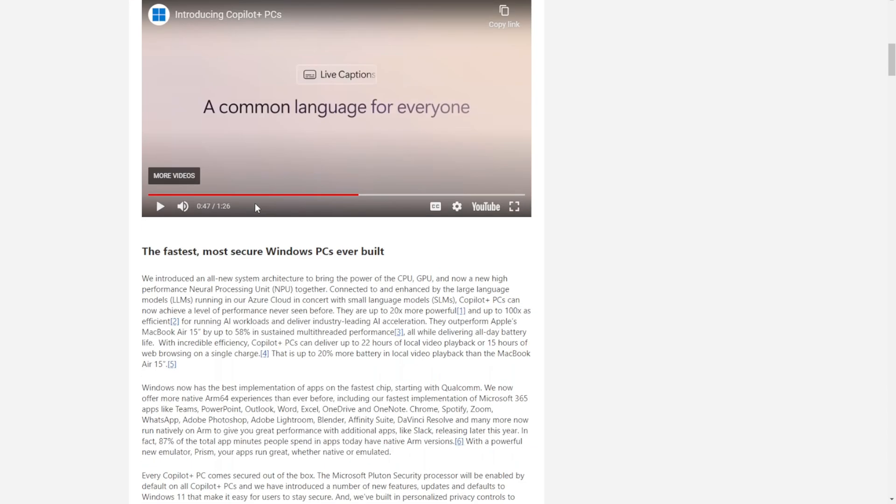